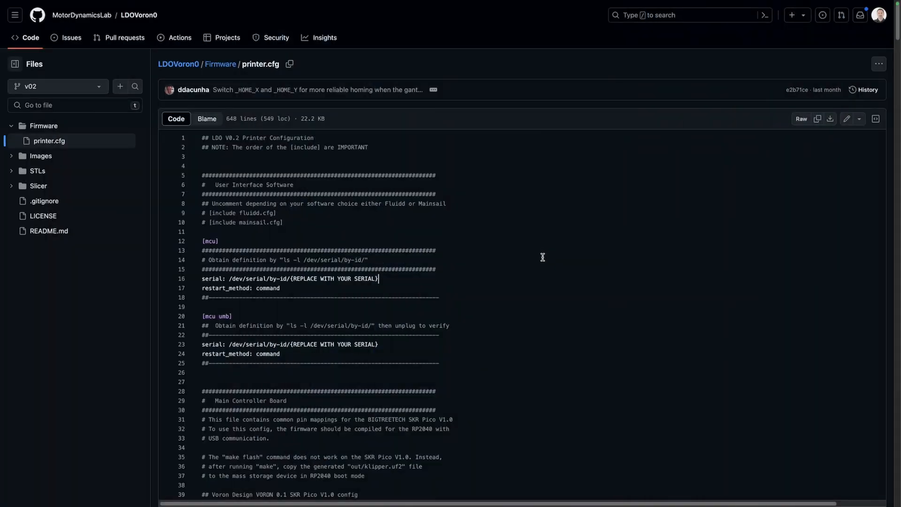
mouse_move(551, 266)
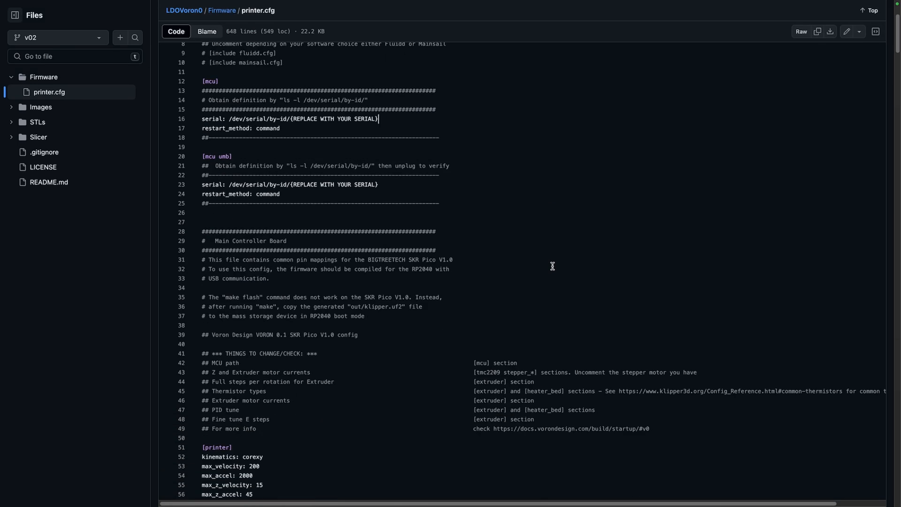
mouse_move(512, 269)
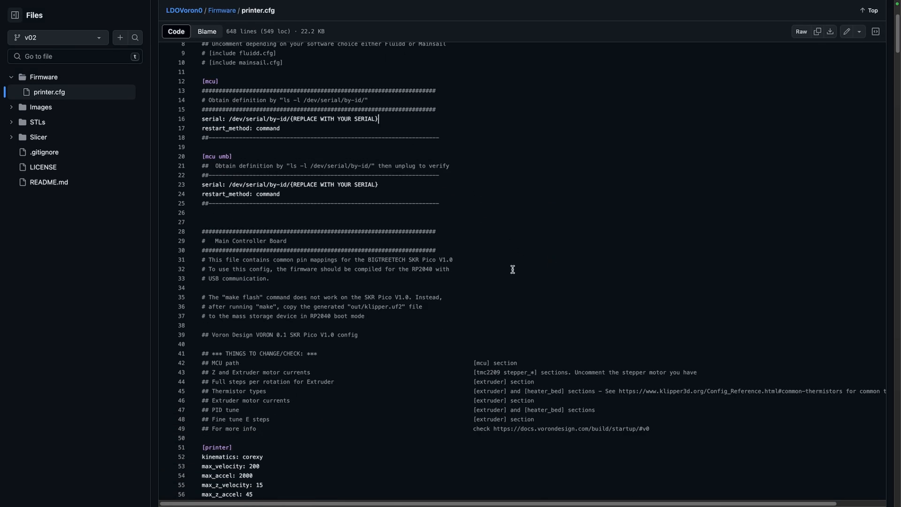
mouse_move(512, 285)
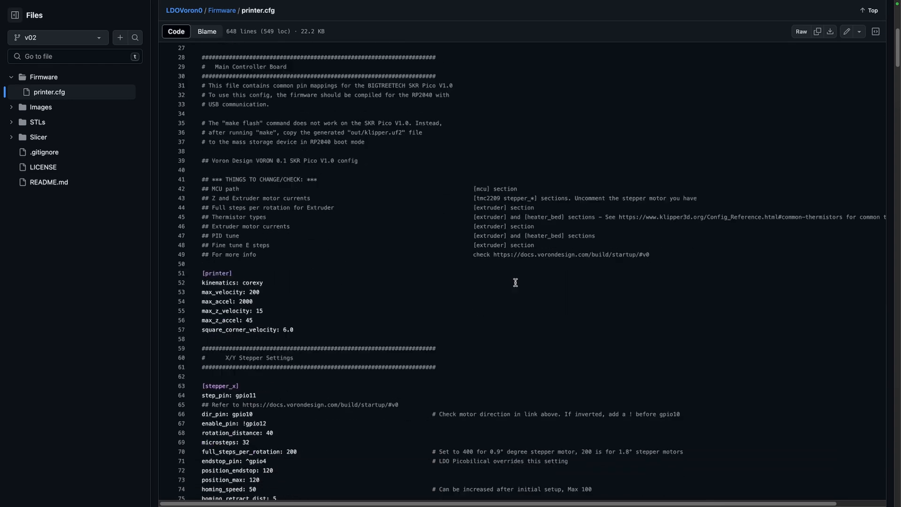
Step: Scroll down the voron-v0-config repository page beside the Mainsail dashboard
scroll(down, 3)
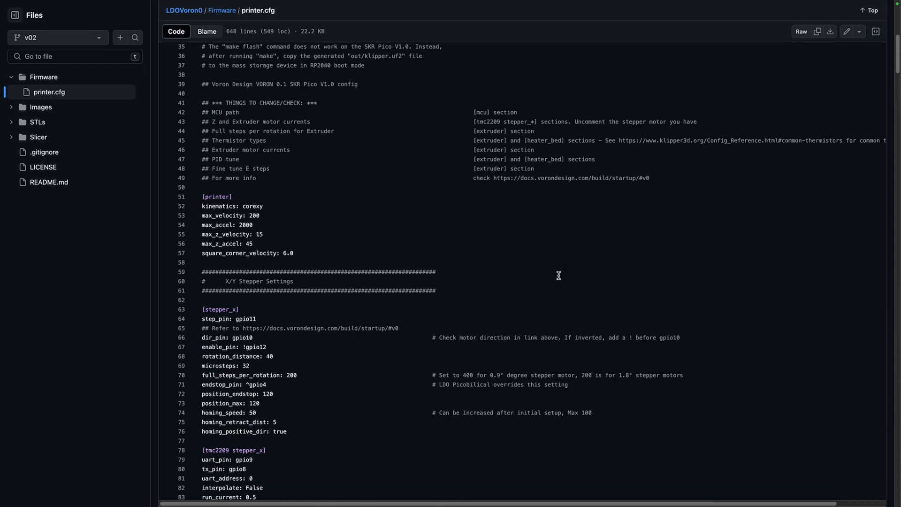
scroll(down, 3)
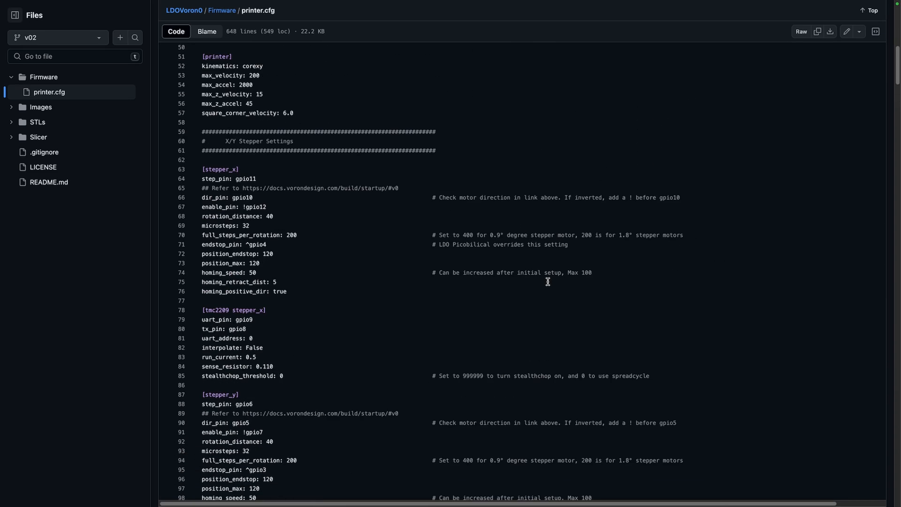
scroll(down, 3)
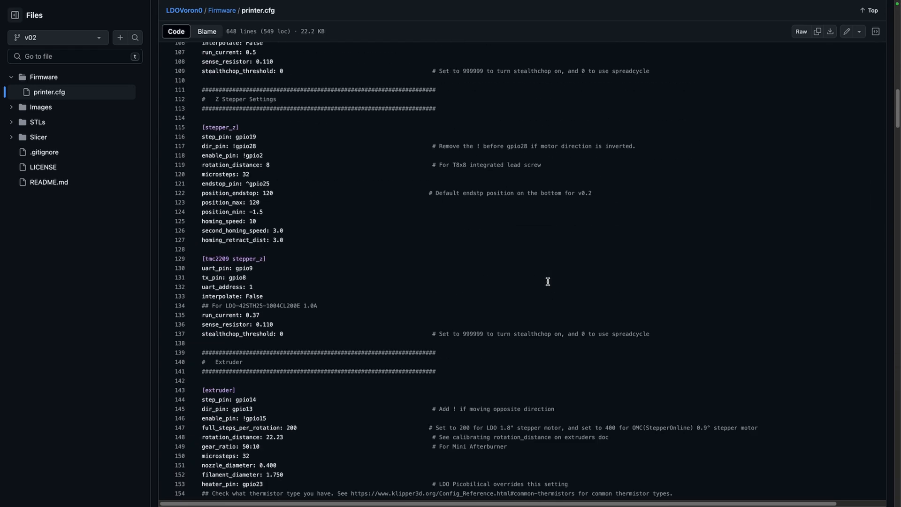
scroll(down, 3)
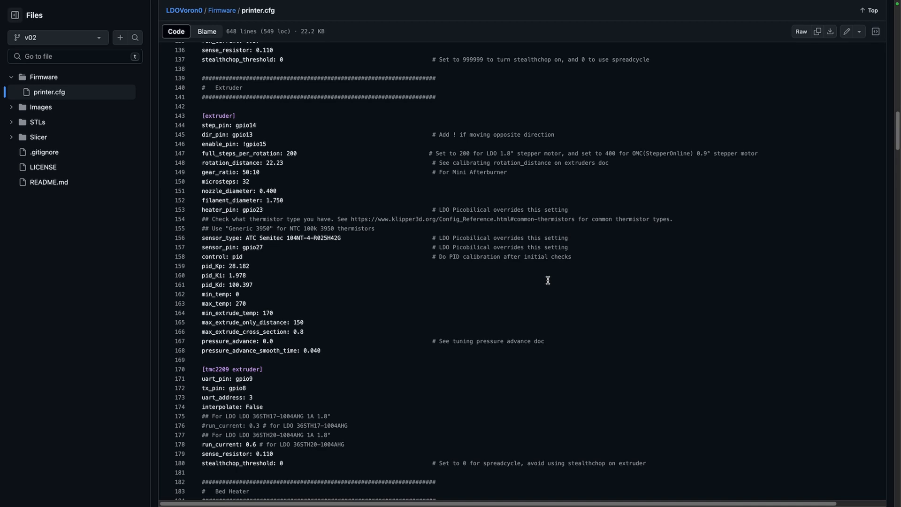
scroll(down, 3)
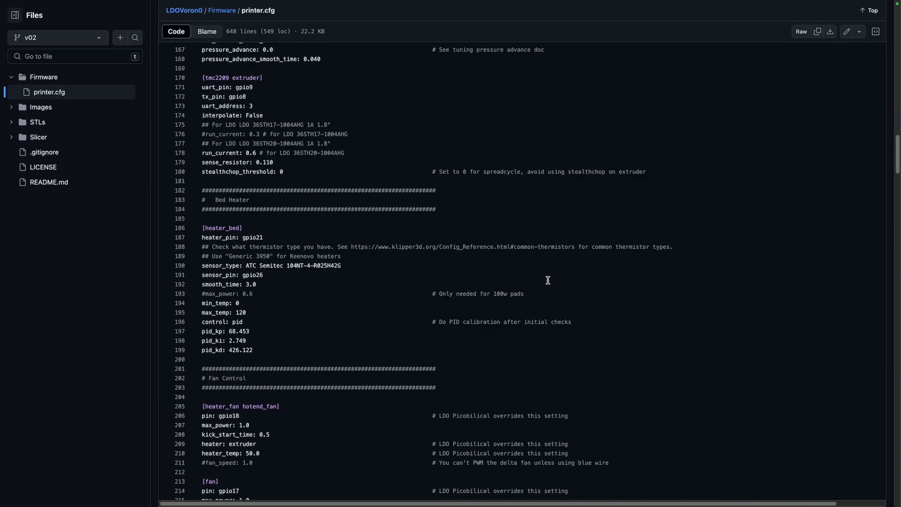
scroll(down, 3)
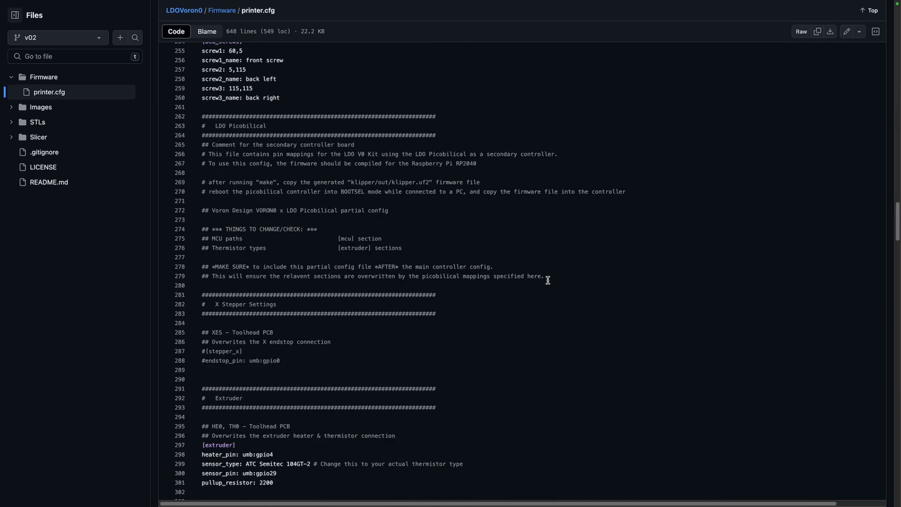
scroll(down, 3)
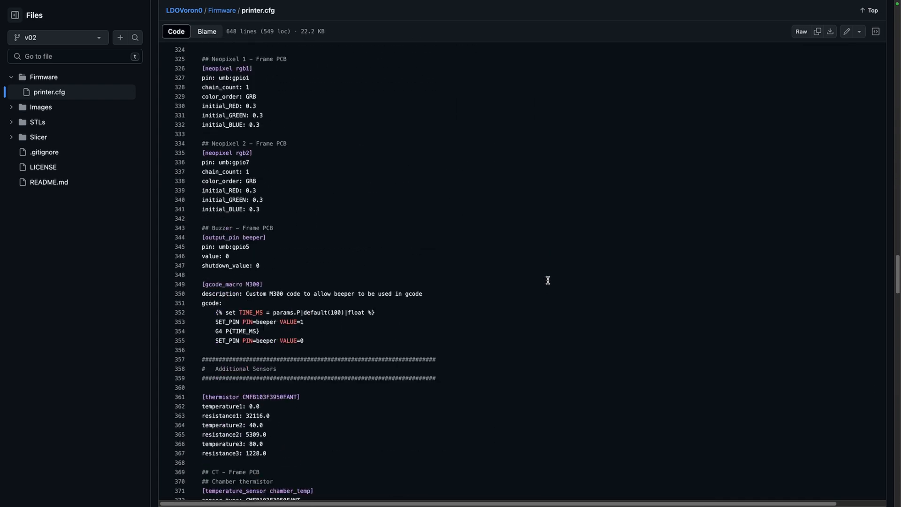
scroll(down, 3)
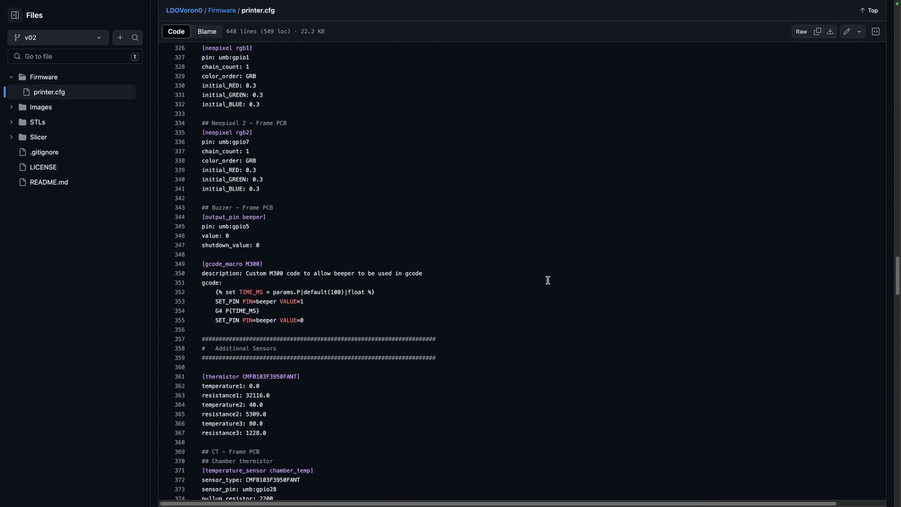
scroll(down, 3)
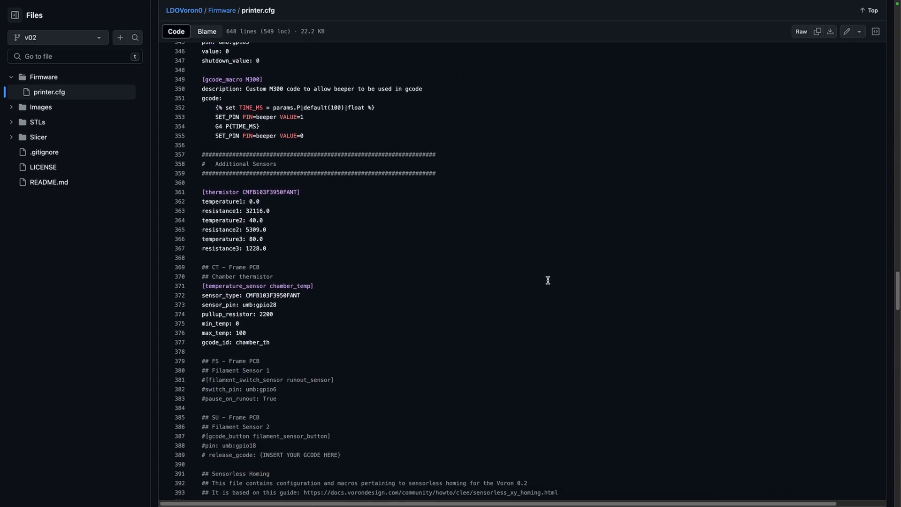
scroll(down, 3)
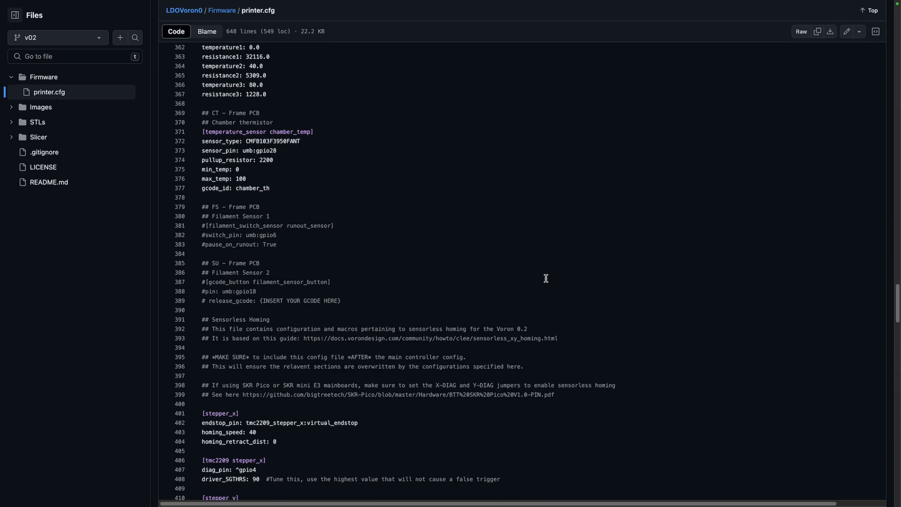
scroll(down, 3)
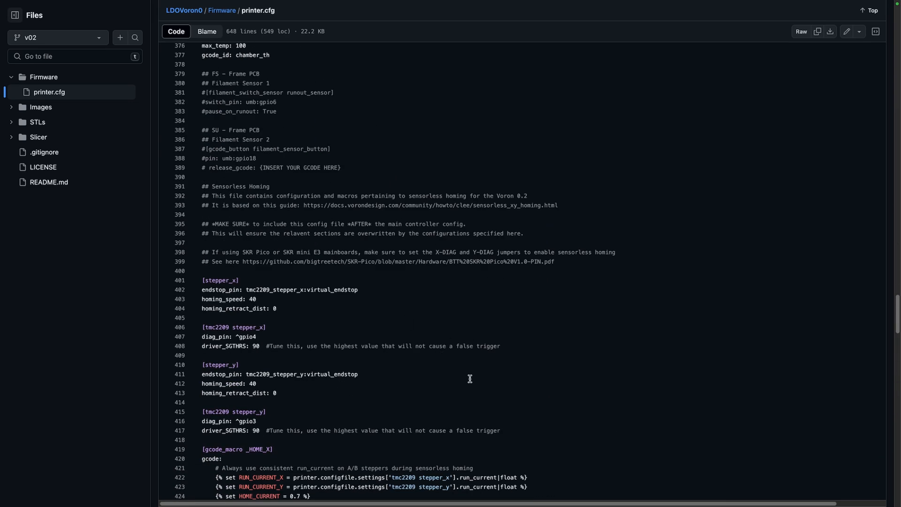
scroll(down, 3)
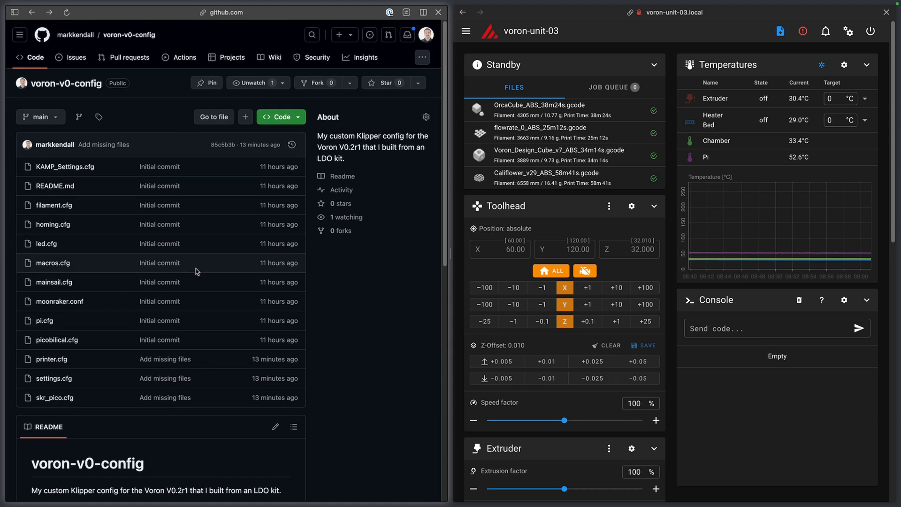
mouse_move(203, 273)
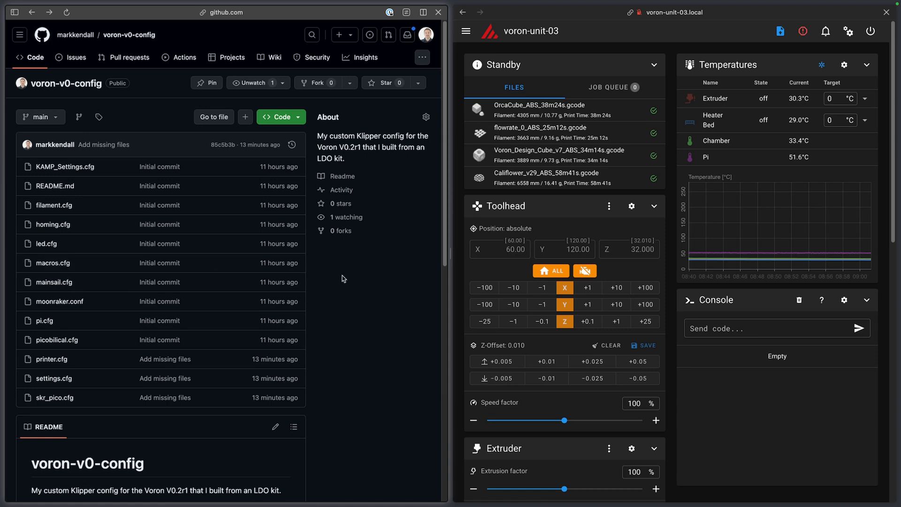
mouse_move(357, 295)
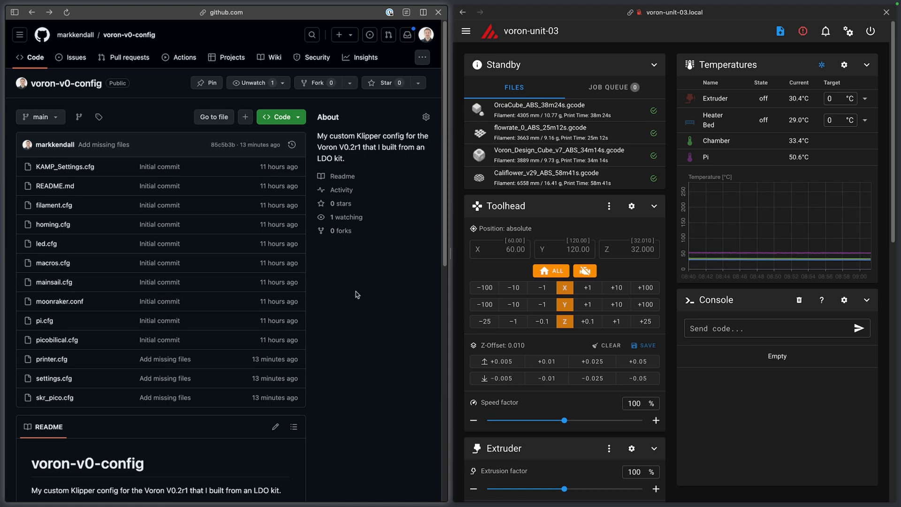
mouse_move(366, 312)
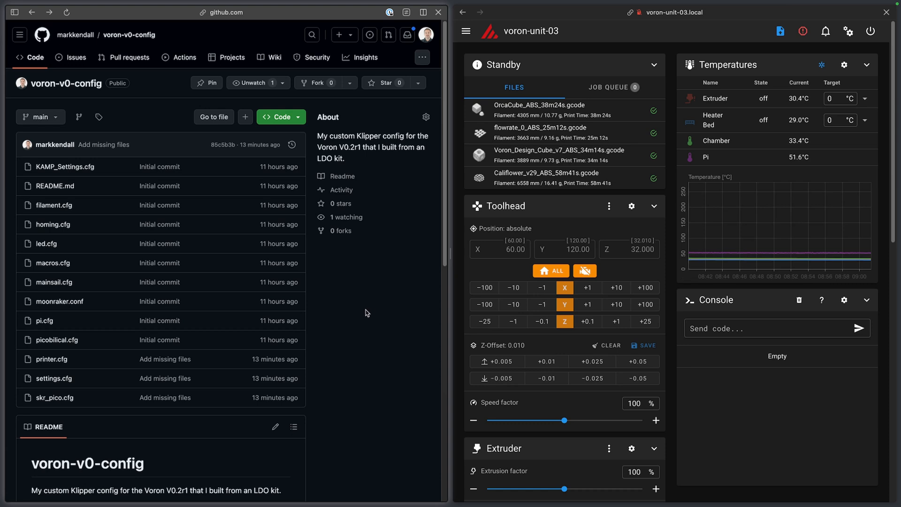
mouse_move(366, 348)
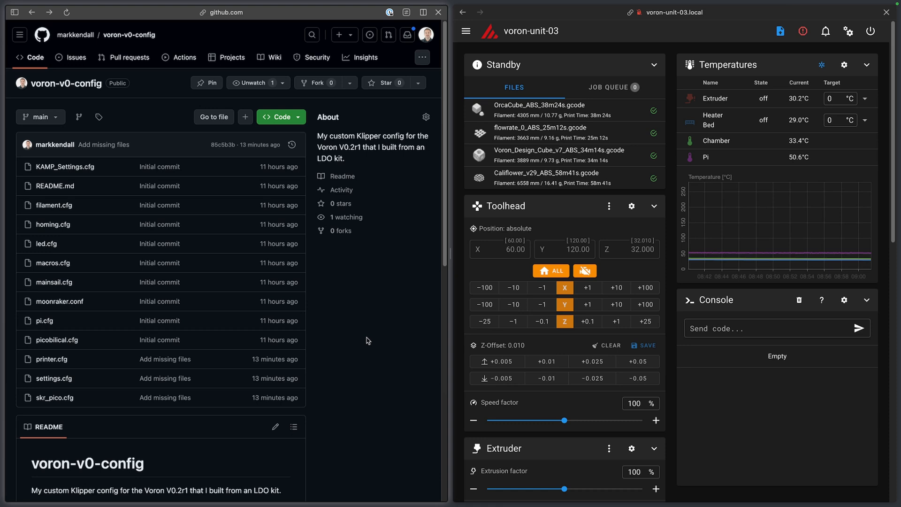
mouse_move(330, 320)
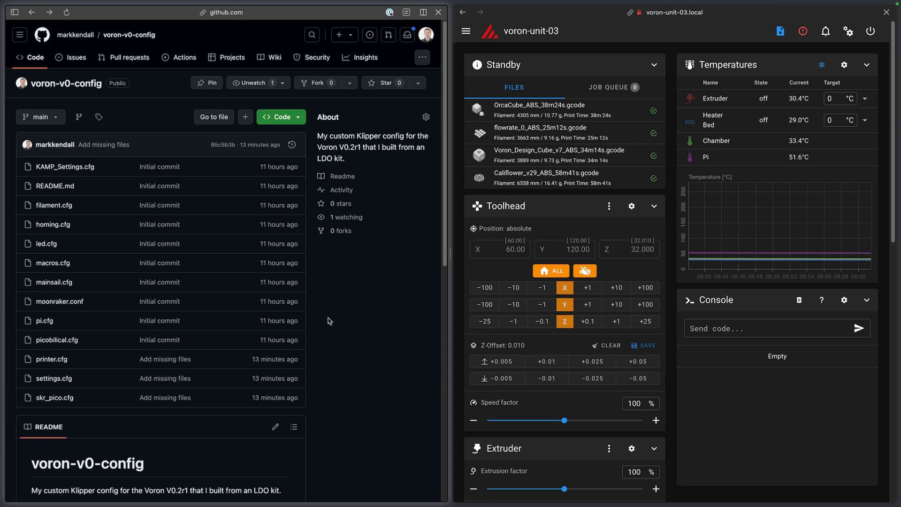
mouse_move(51, 359)
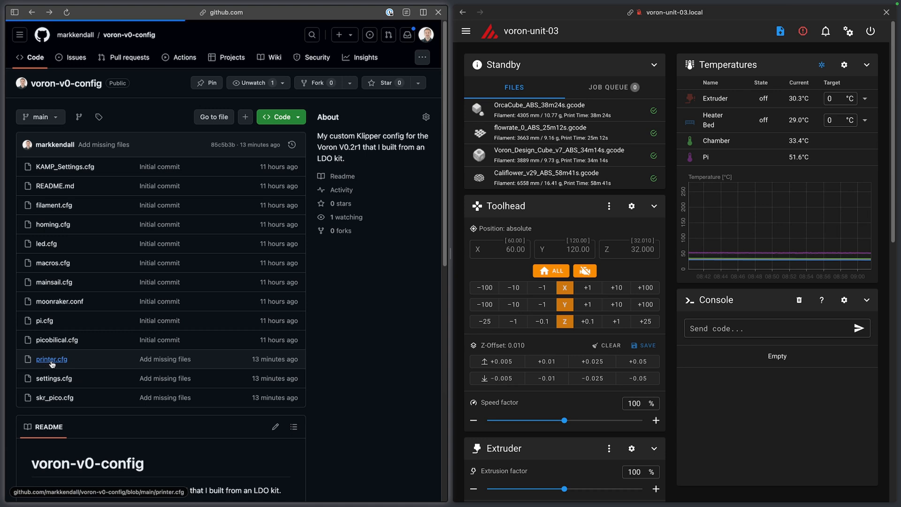
Step: Open printer.cfg and highlight skr_pico in its first include line
click(51, 359)
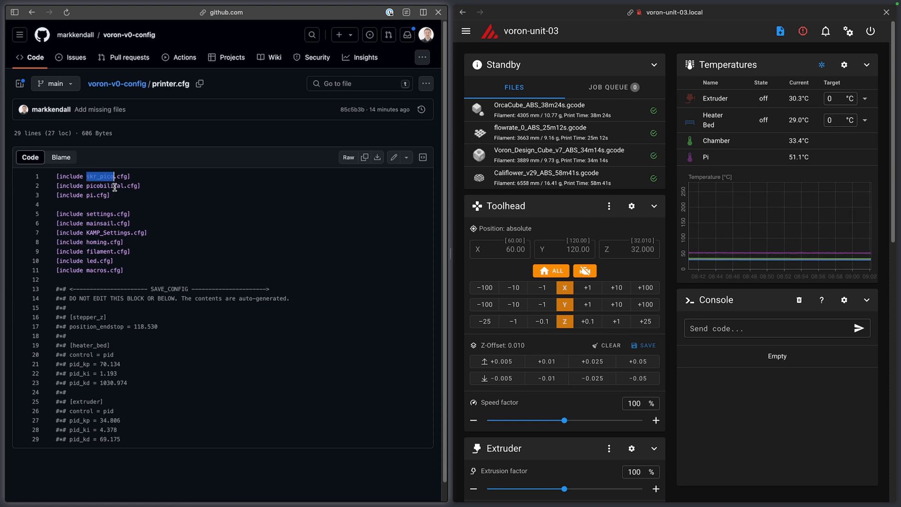
double_click(105, 186)
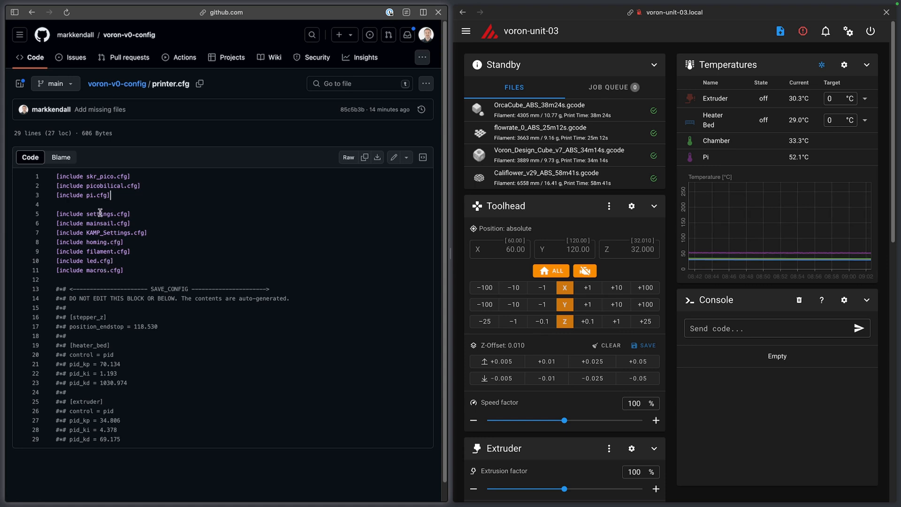
double_click(104, 223)
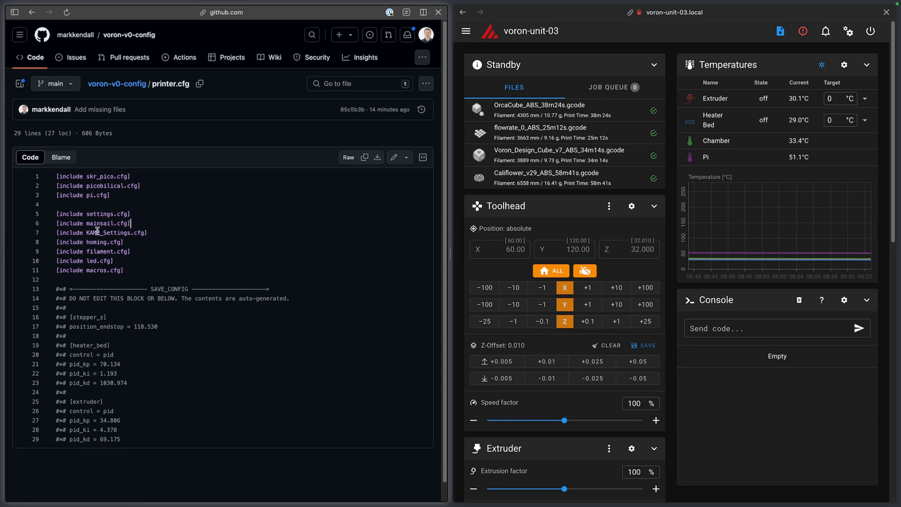
double_click(115, 233)
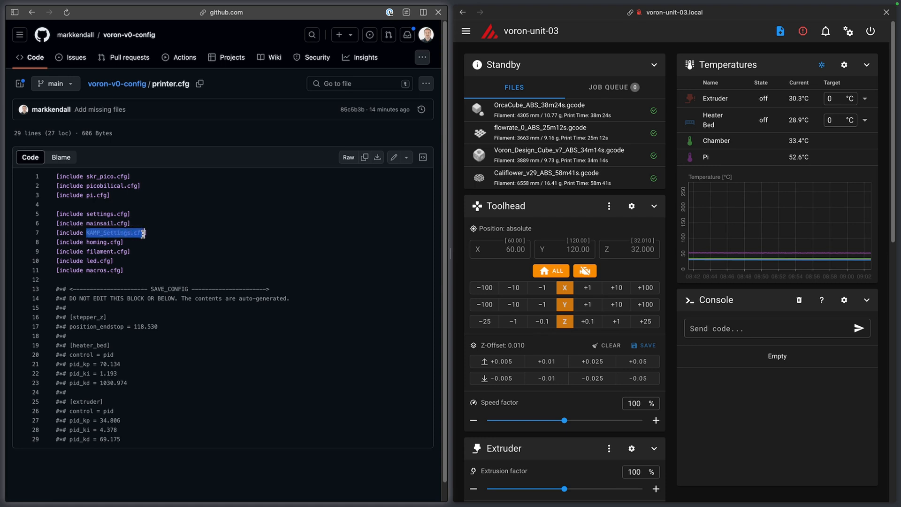
click(147, 235)
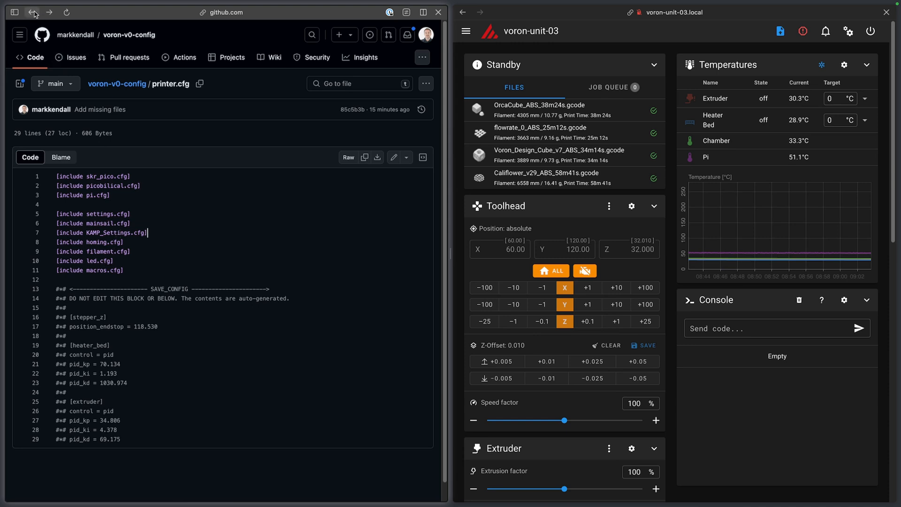
Step: Return to the file list, open skr_pico.cfg and scroll through its settings
click(34, 12)
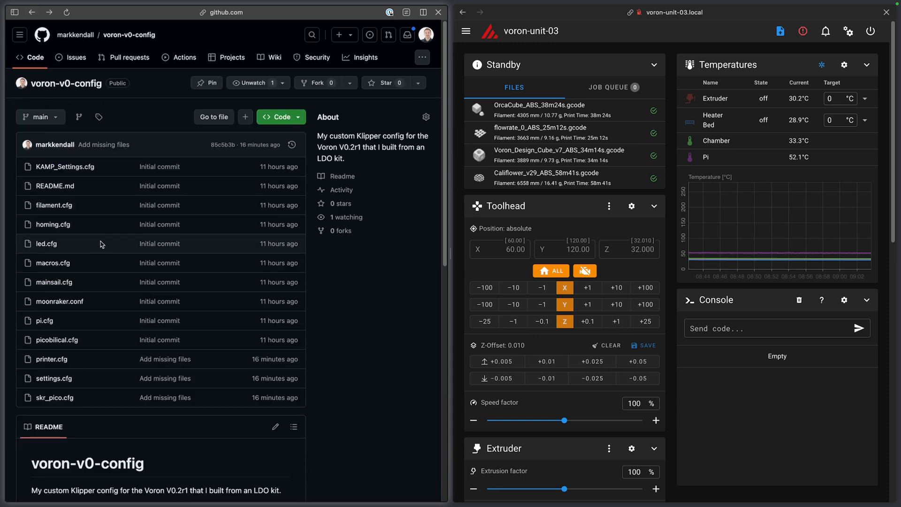
mouse_move(80, 335)
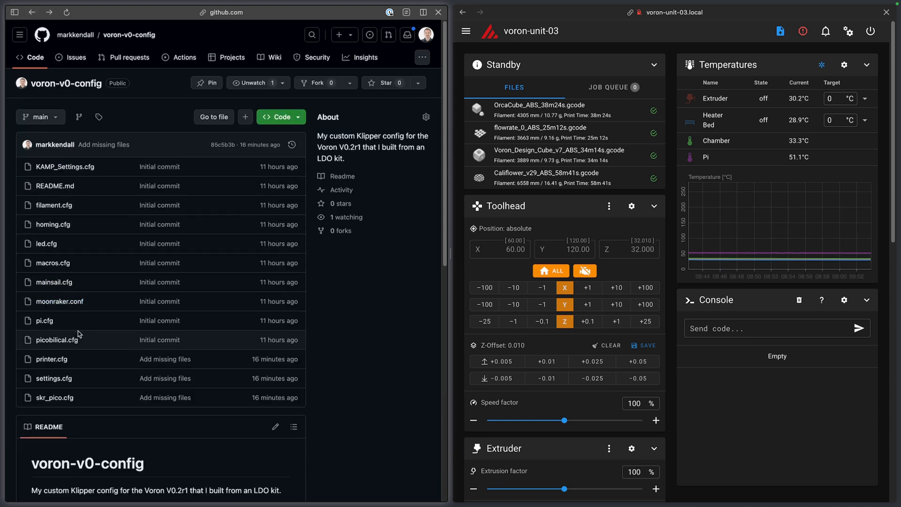
mouse_move(55, 186)
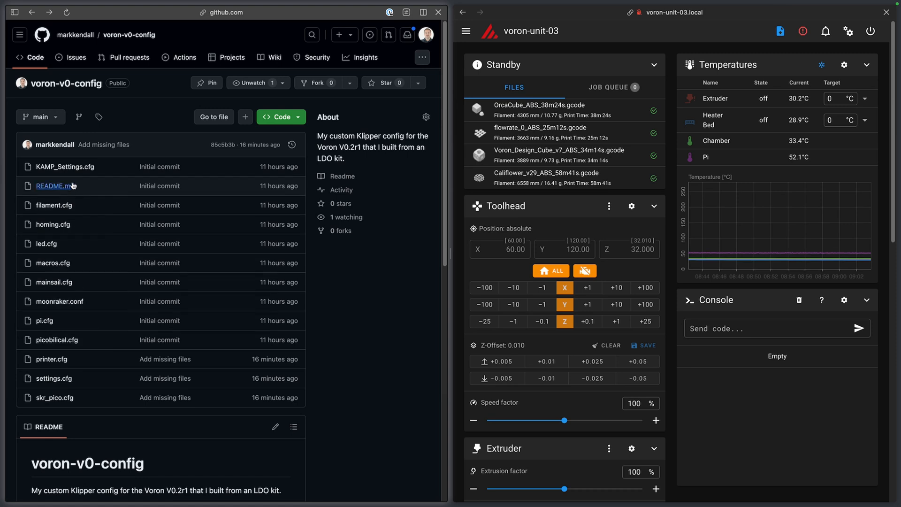
mouse_move(53, 225)
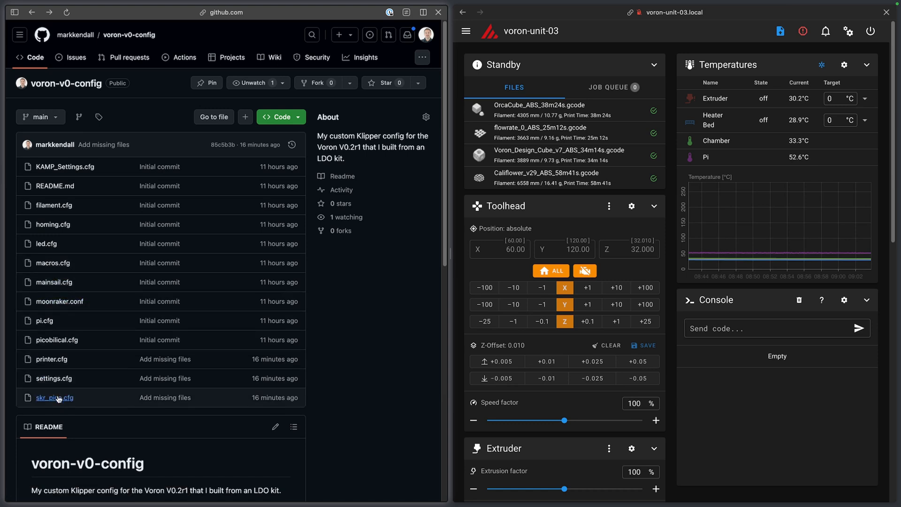
click(55, 398)
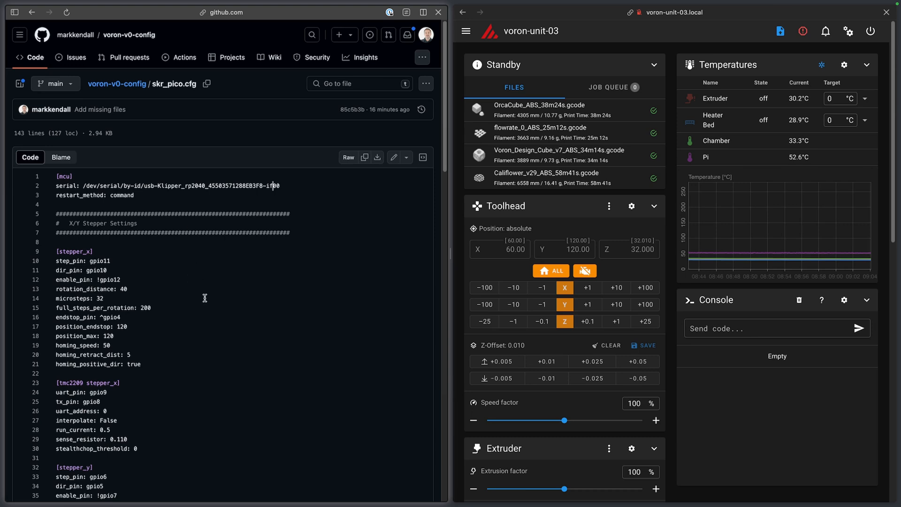
scroll(down, 3)
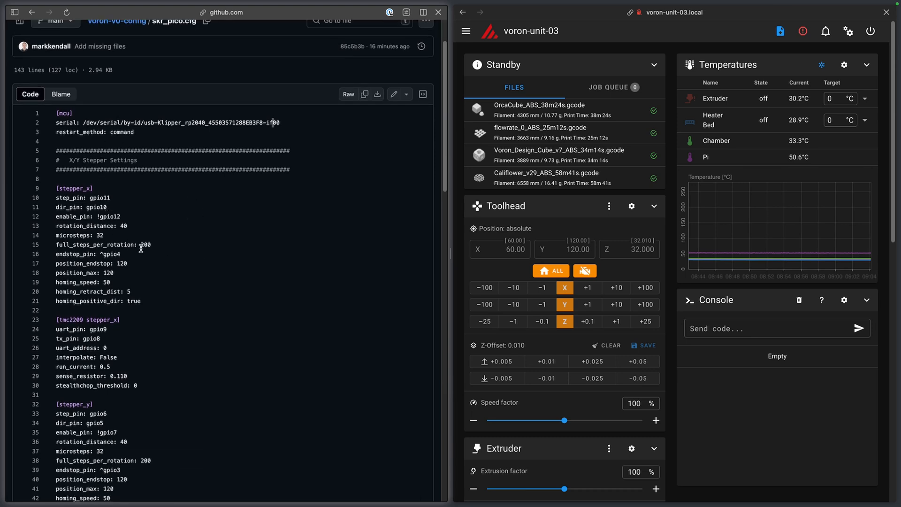
scroll(down, 3)
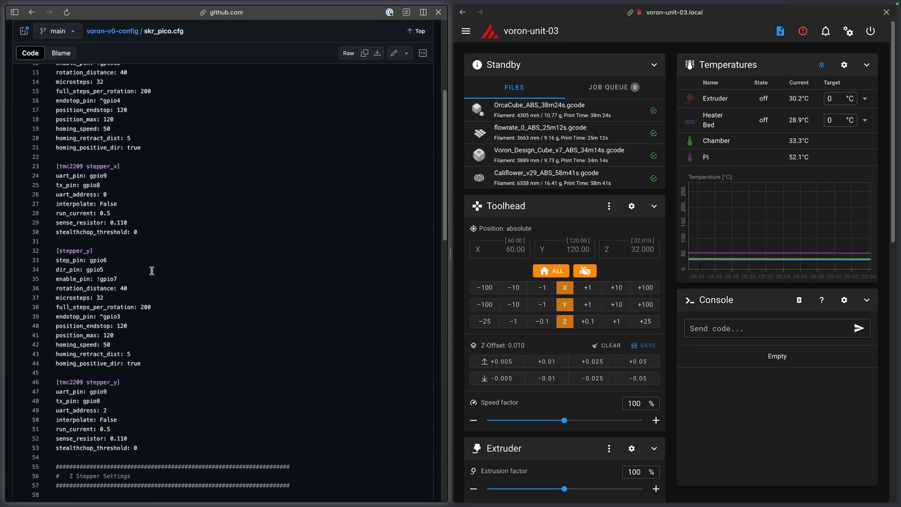
scroll(down, 3)
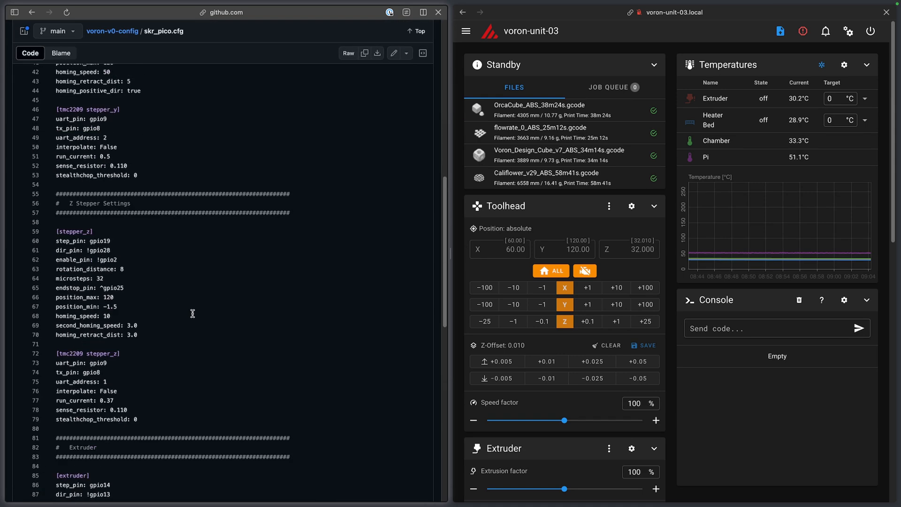
scroll(down, 3)
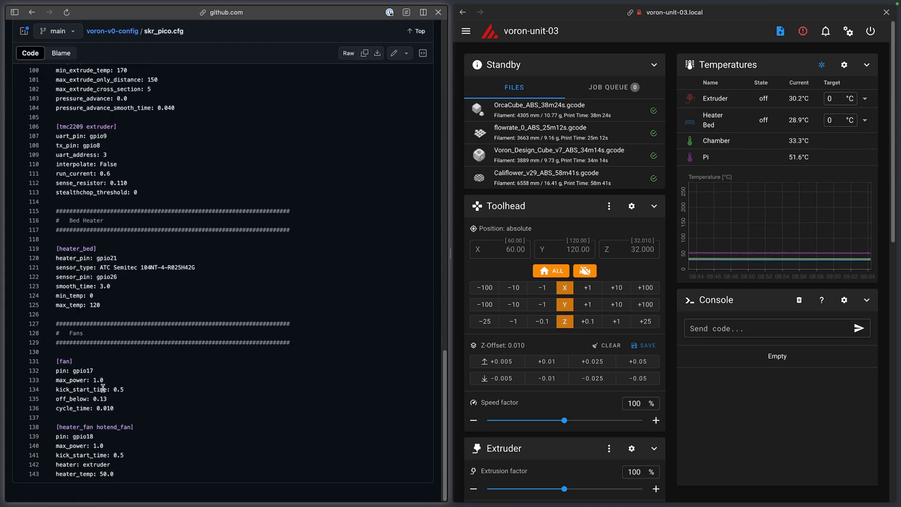
mouse_move(148, 365)
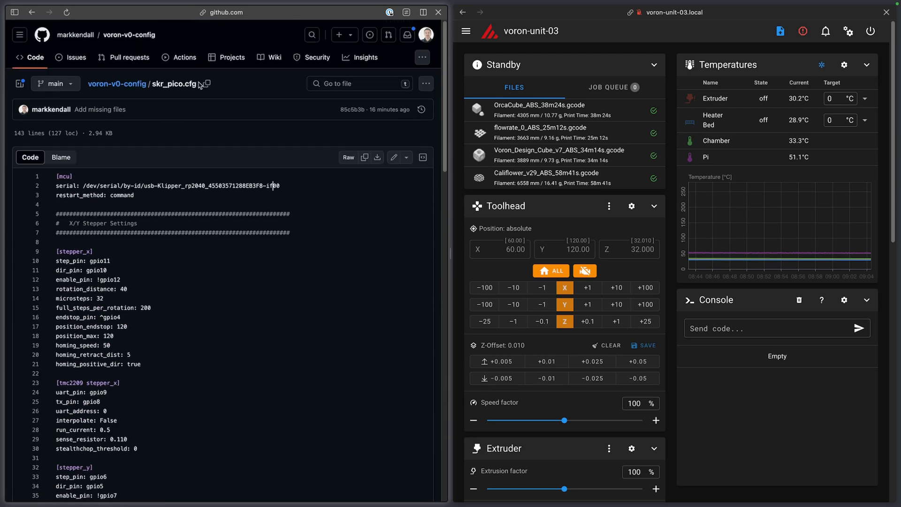
Step: Read through homing.cfg's sensorless homing macros, then return to the repository file list
click(32, 13)
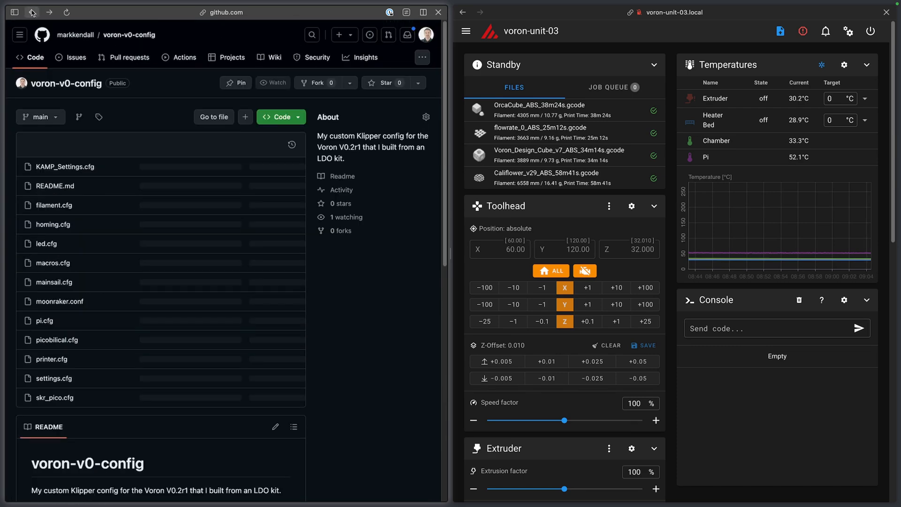
click(275, 82)
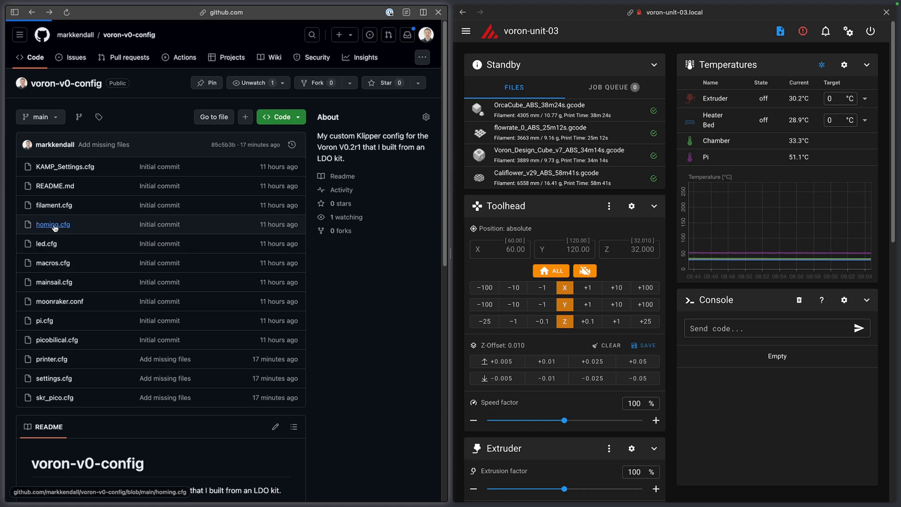
click(52, 224)
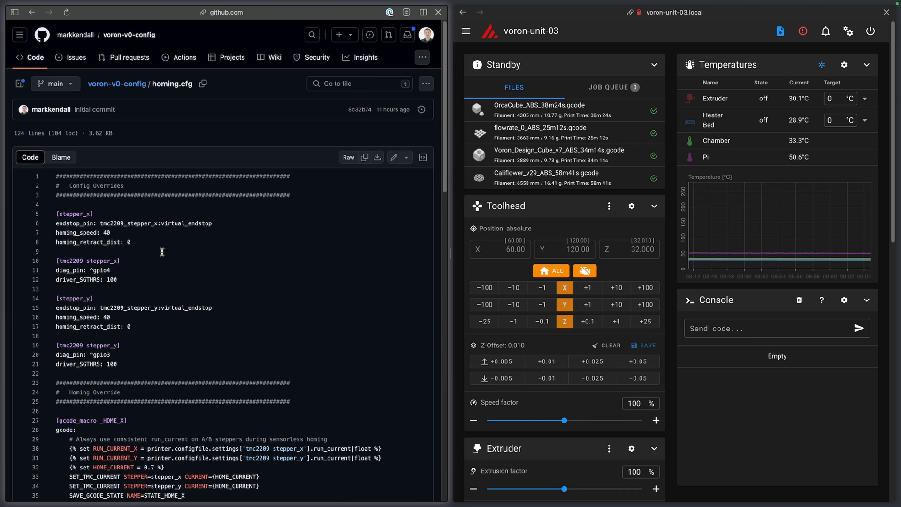
mouse_move(223, 287)
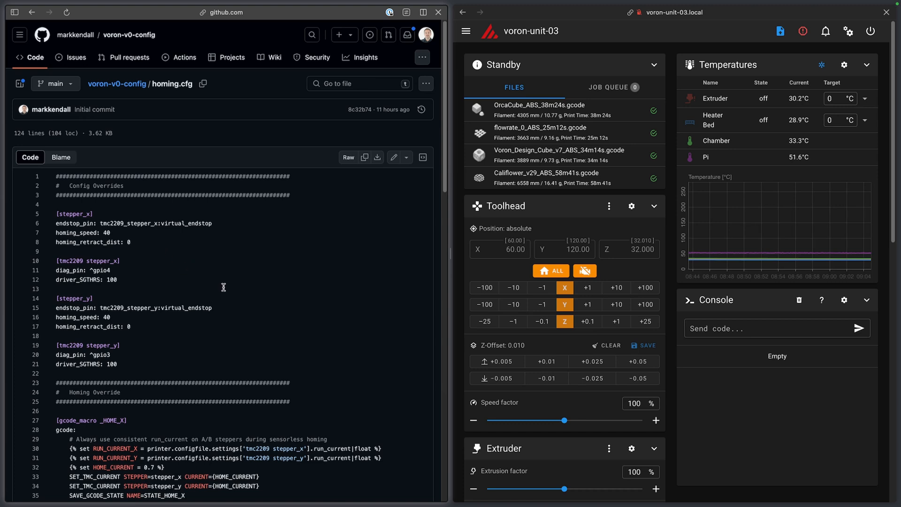
scroll(down, 3)
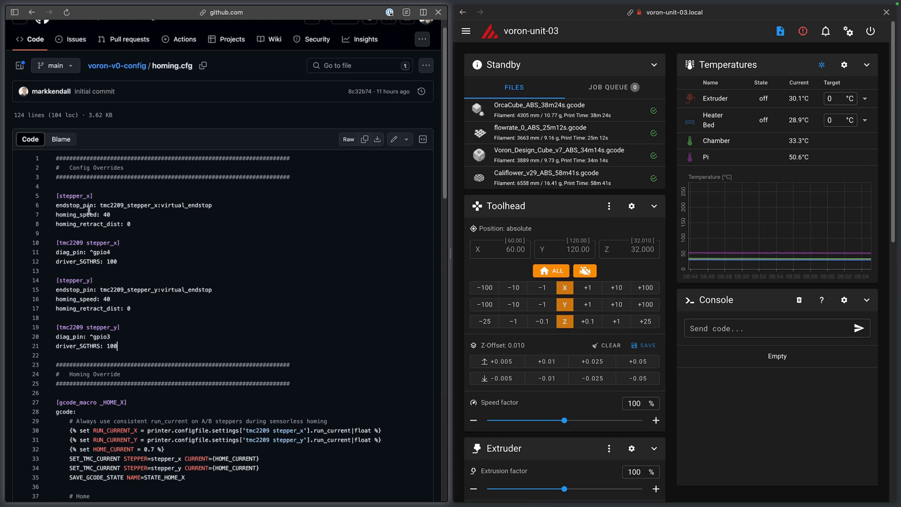
scroll(down, 3)
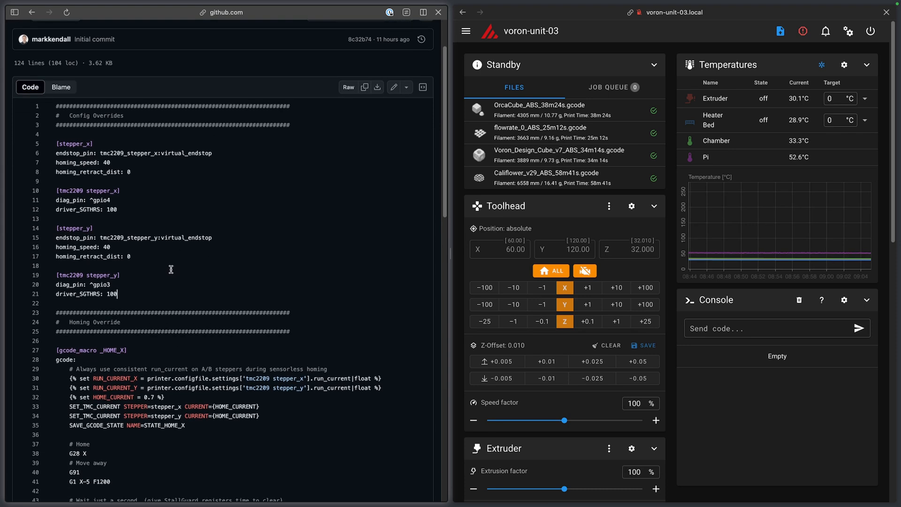
mouse_move(132, 220)
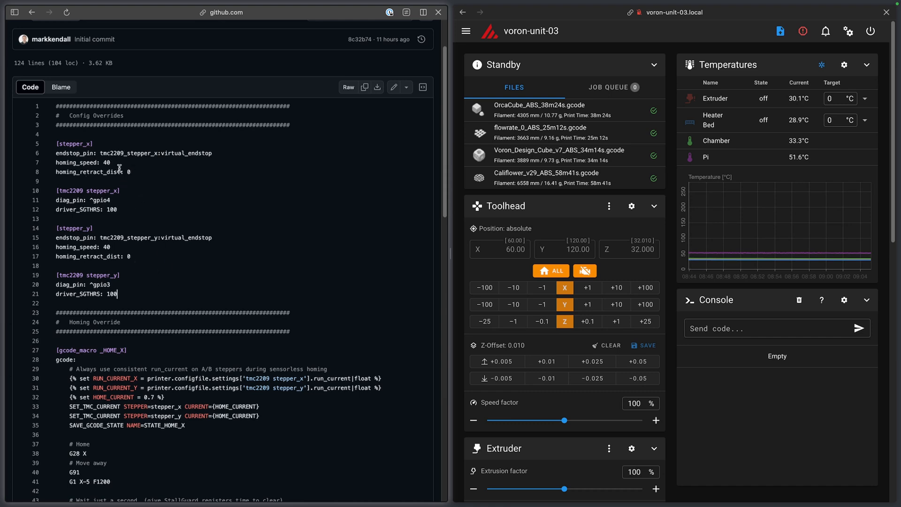
scroll(down, 3)
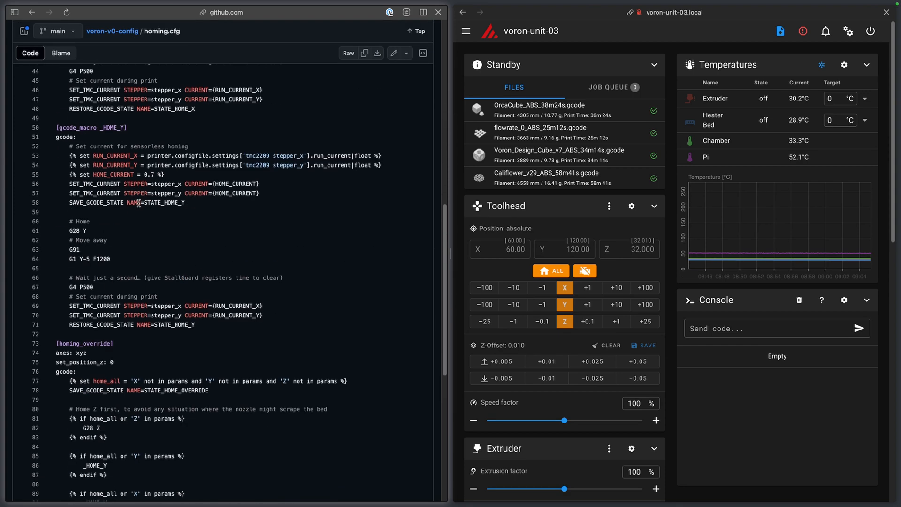
scroll(down, 3)
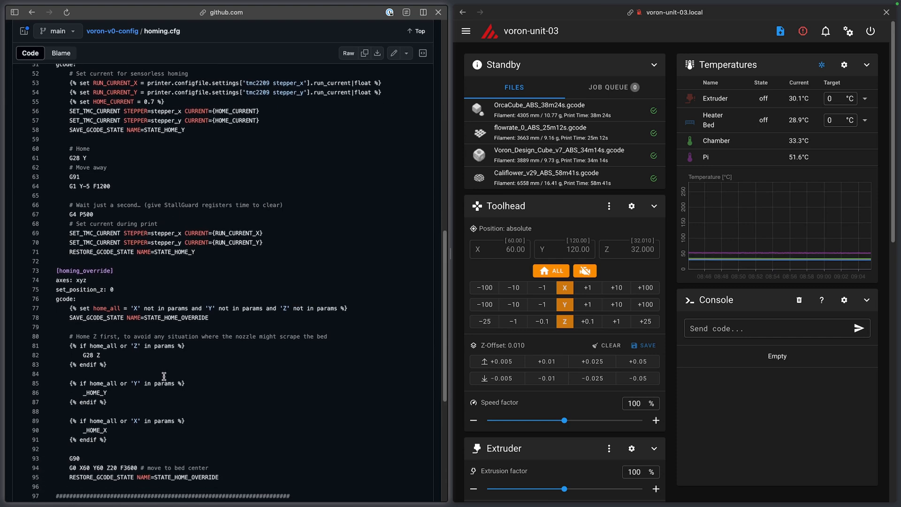
mouse_move(161, 371)
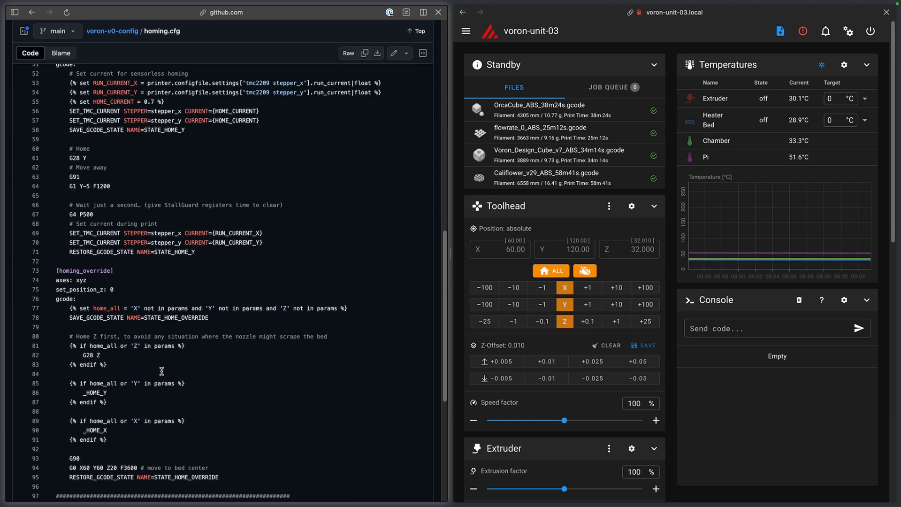
scroll(down, 3)
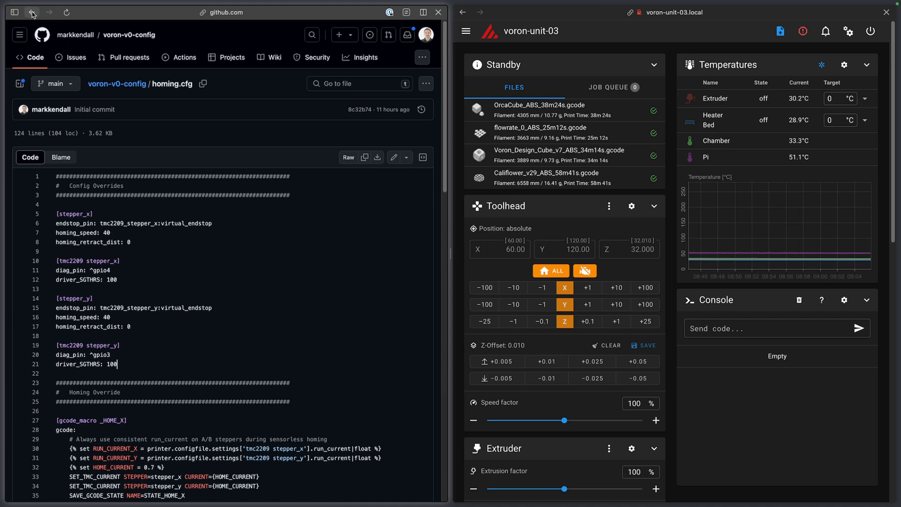
click(32, 12)
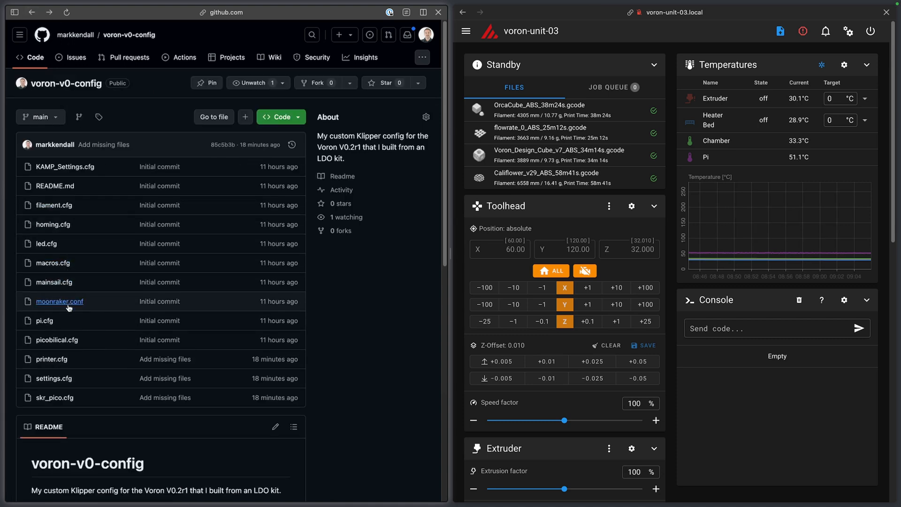
mouse_move(78, 248)
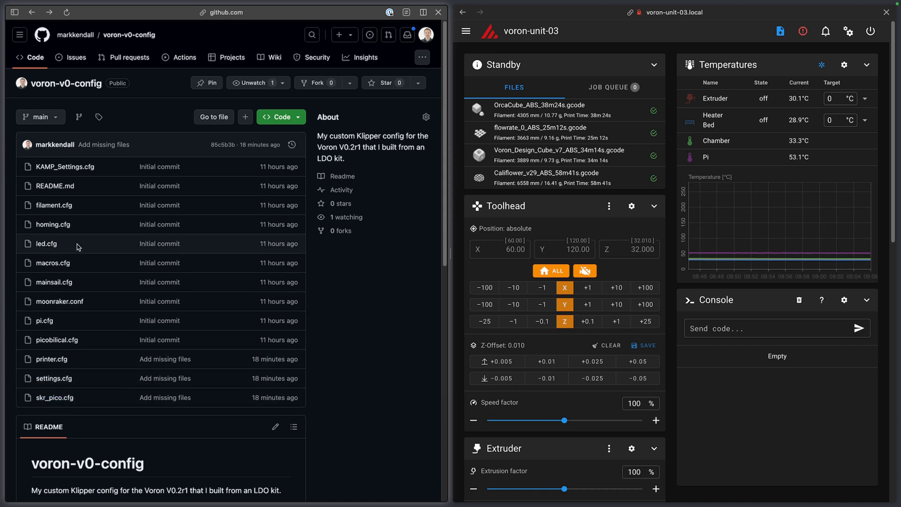
mouse_move(54, 205)
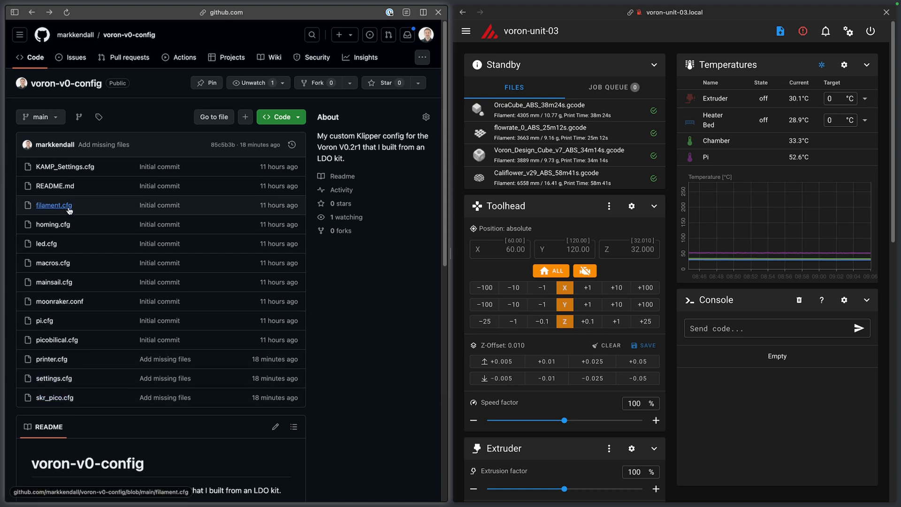
mouse_move(54, 205)
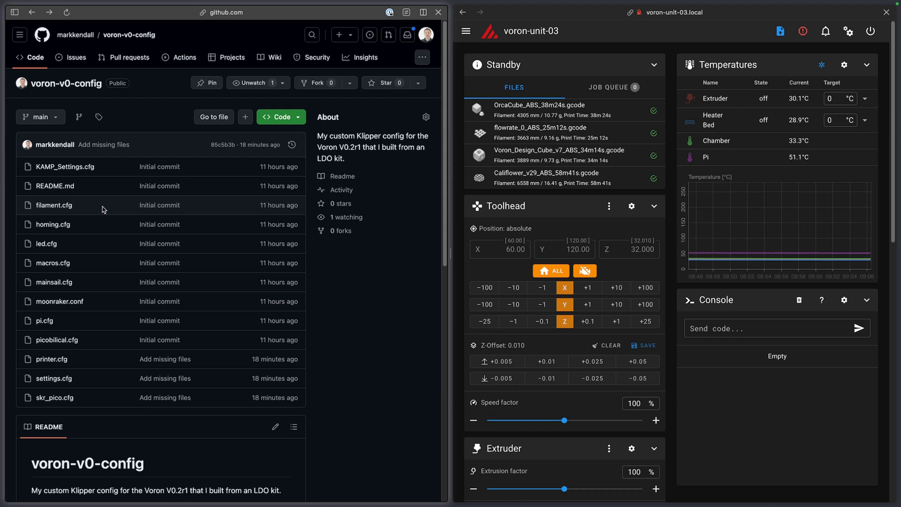
mouse_move(99, 211)
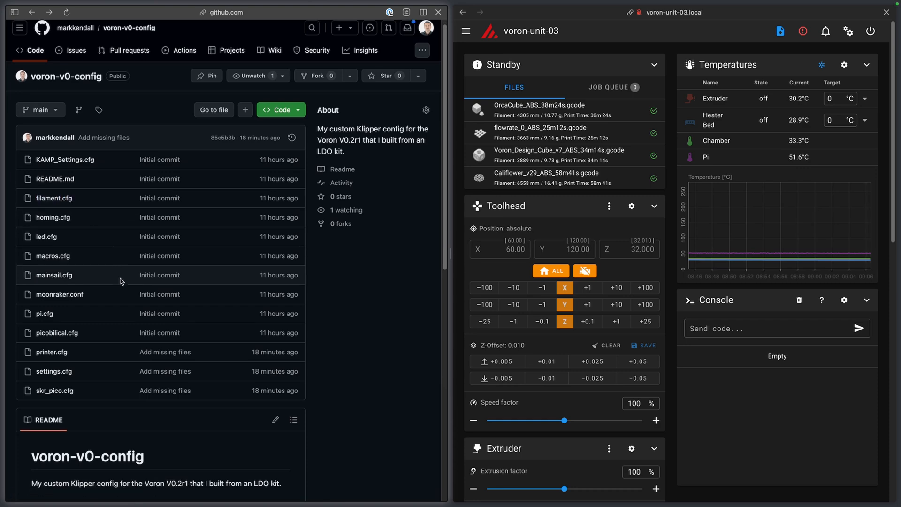
Step: Scroll the README down to the KAMP note below Prerequisites
scroll(down, 3)
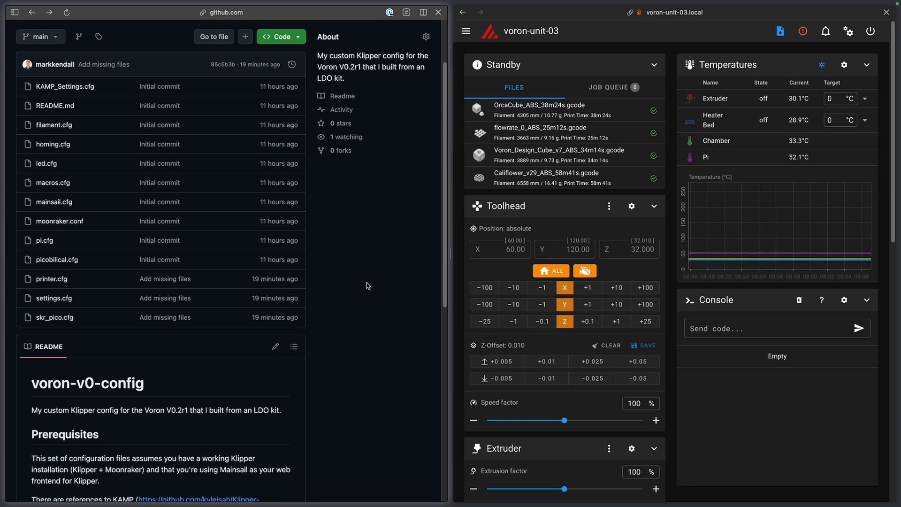
mouse_move(372, 290)
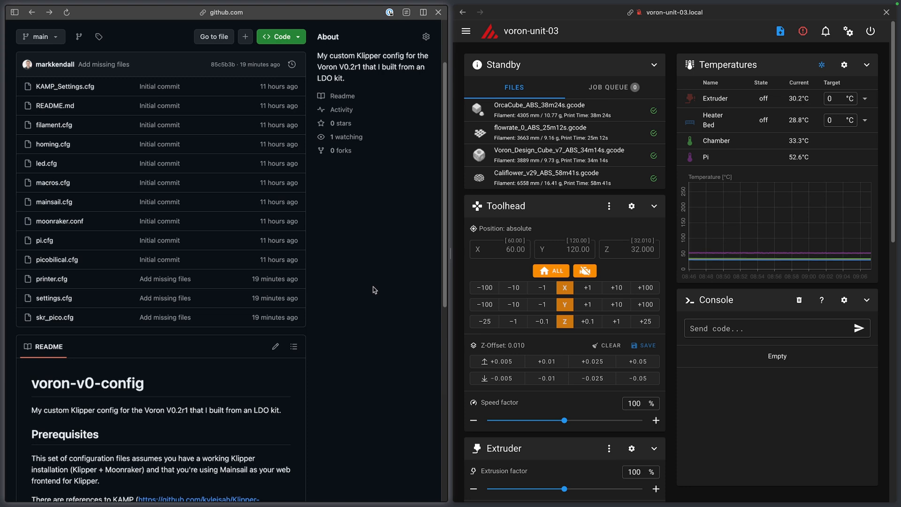
mouse_move(141, 172)
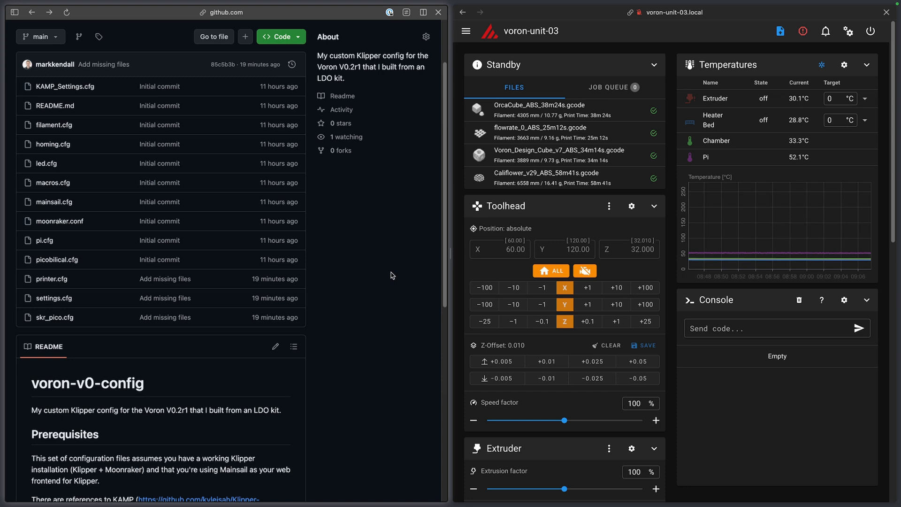
mouse_move(371, 274)
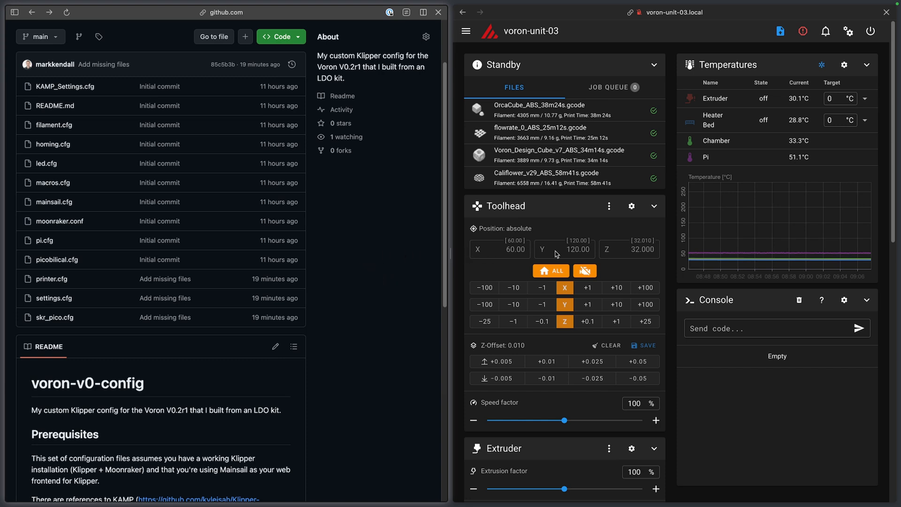
mouse_move(671, 253)
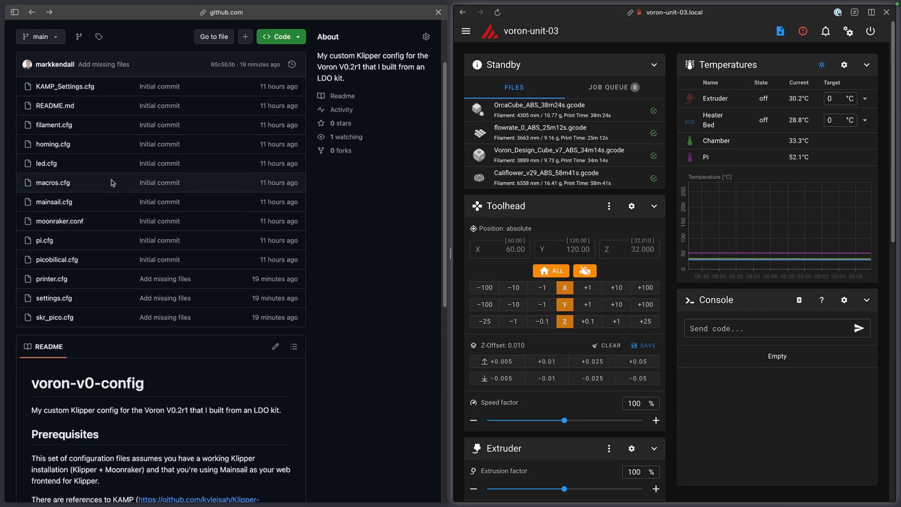
mouse_move(64, 243)
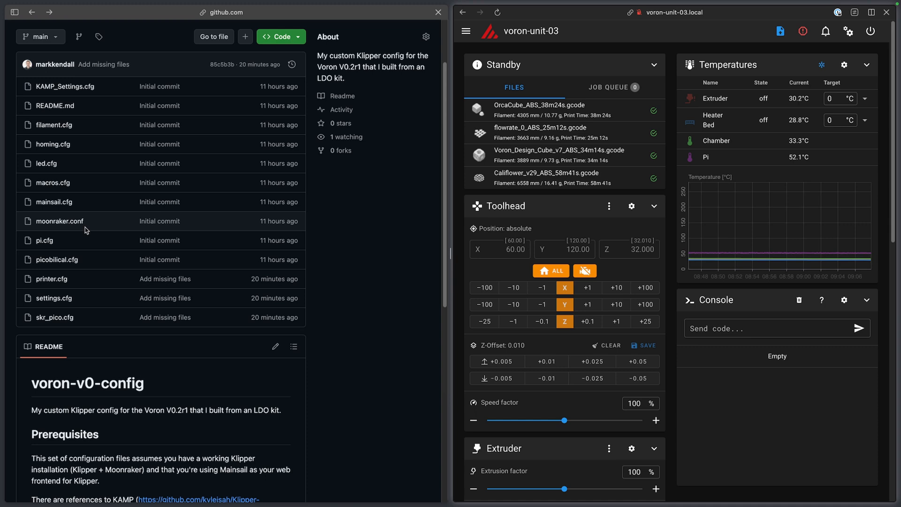
mouse_move(671, 311)
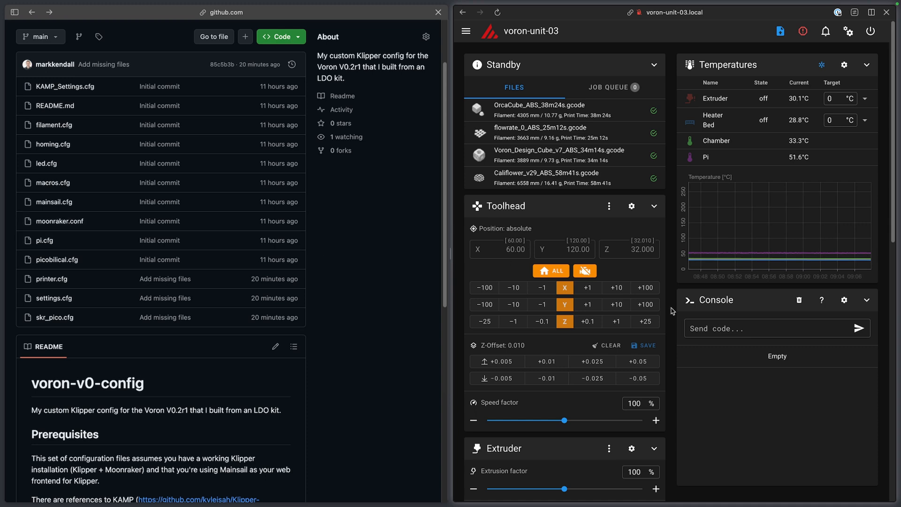
Step: Change Mainsail's macro management from Expert to Simple in Interface Settings
scroll(down, 3)
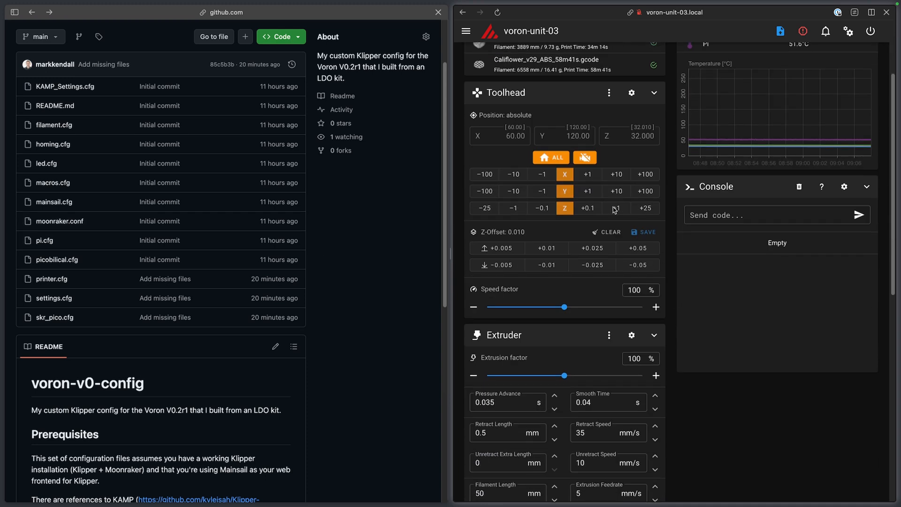
scroll(down, 3)
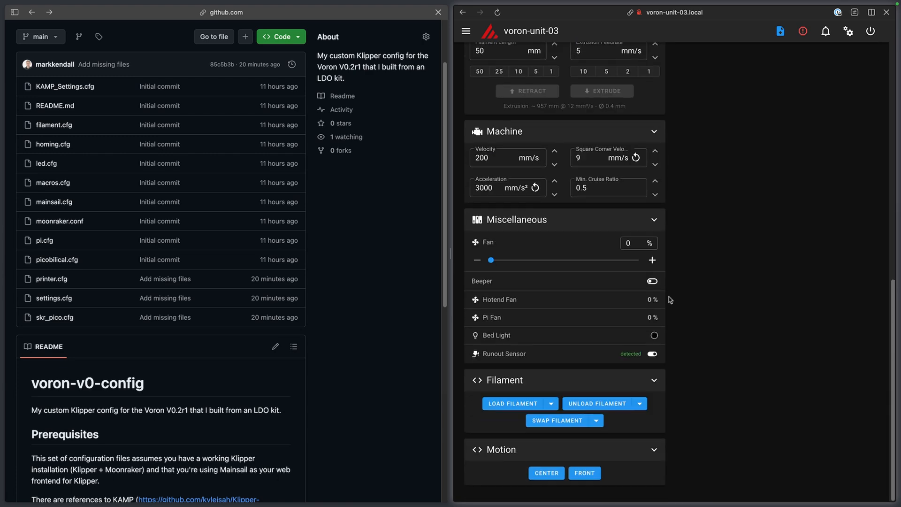
mouse_move(616, 399)
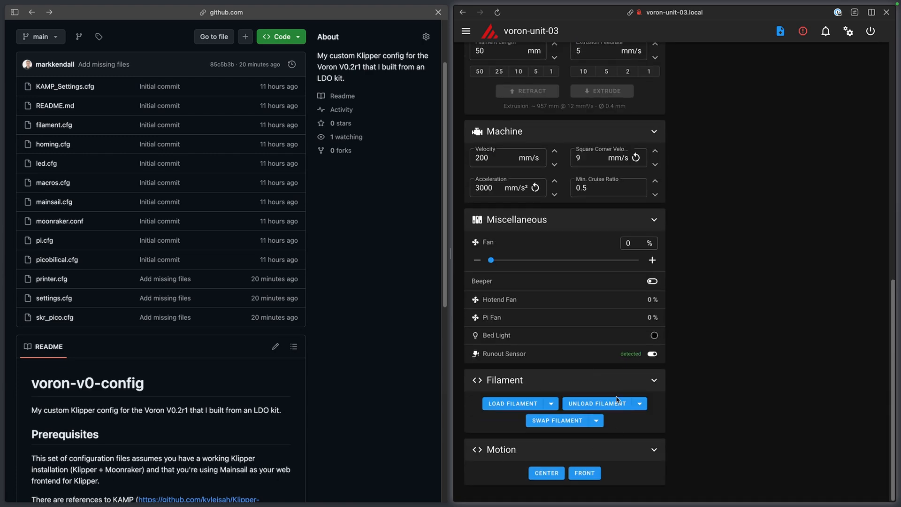
click(852, 31)
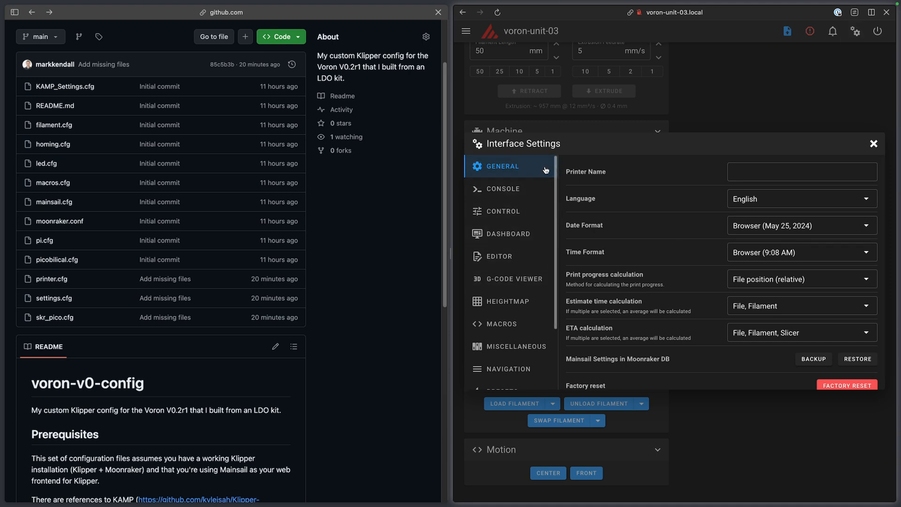
mouse_move(500, 323)
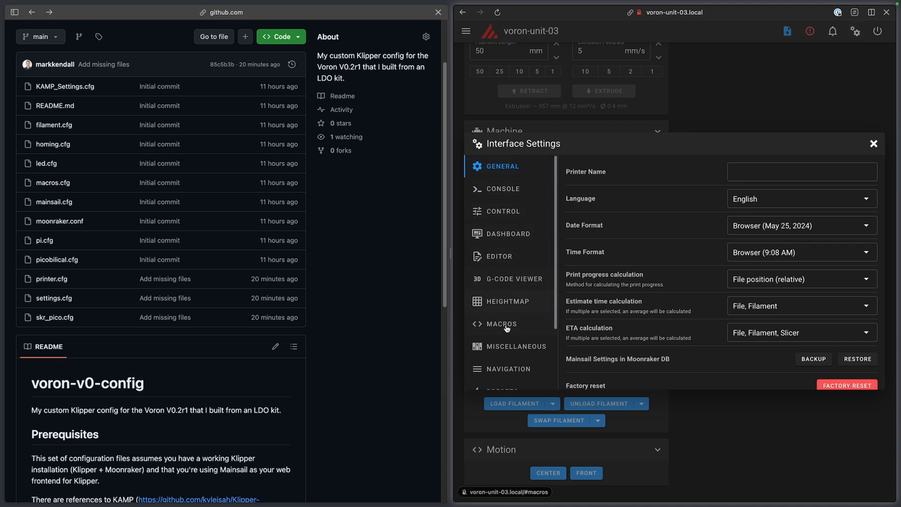
click(502, 323)
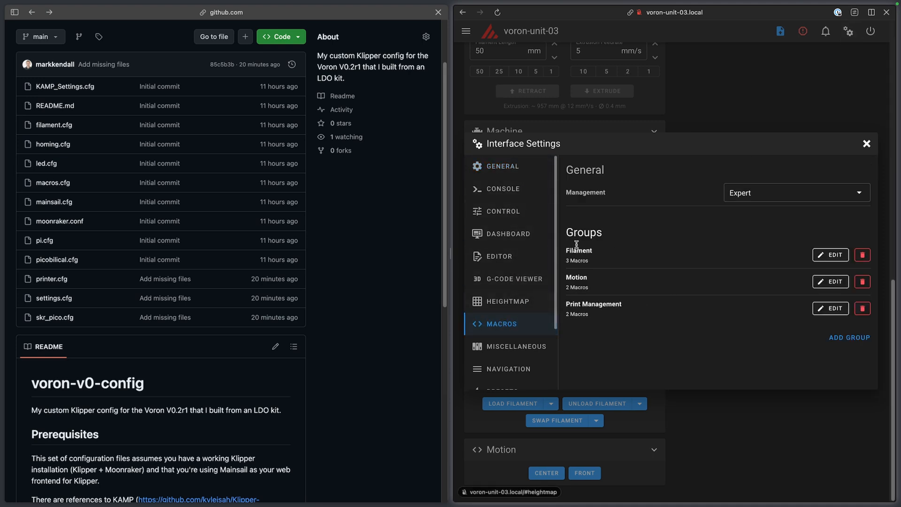
click(796, 193)
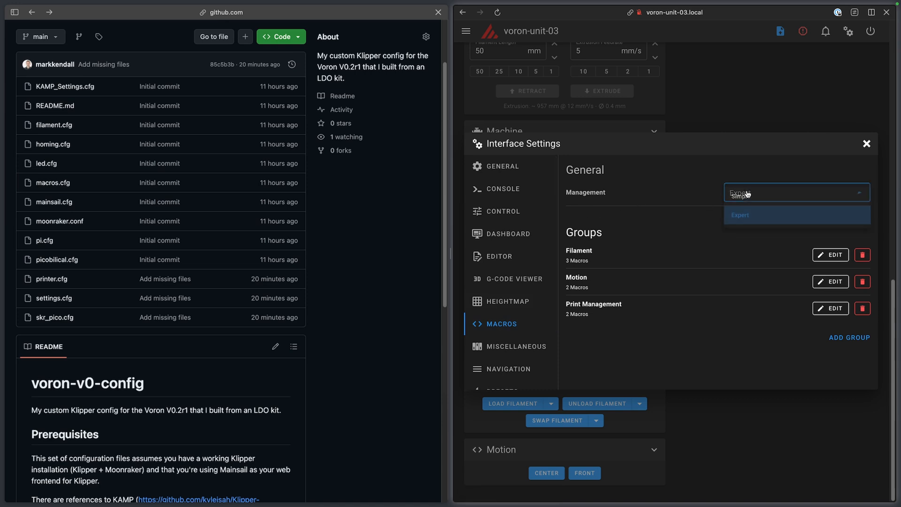
click(740, 215)
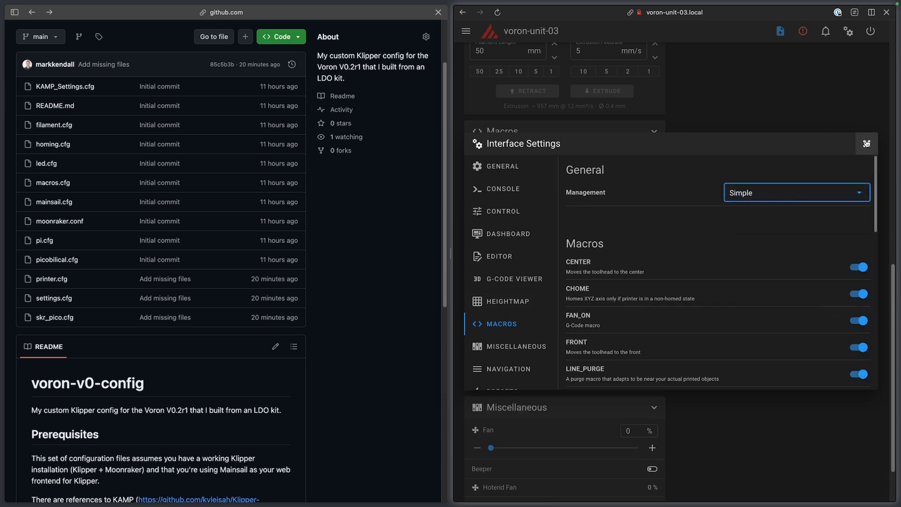
Step: Close Interface Settings and scroll down to the ungrouped Macros panel
click(867, 144)
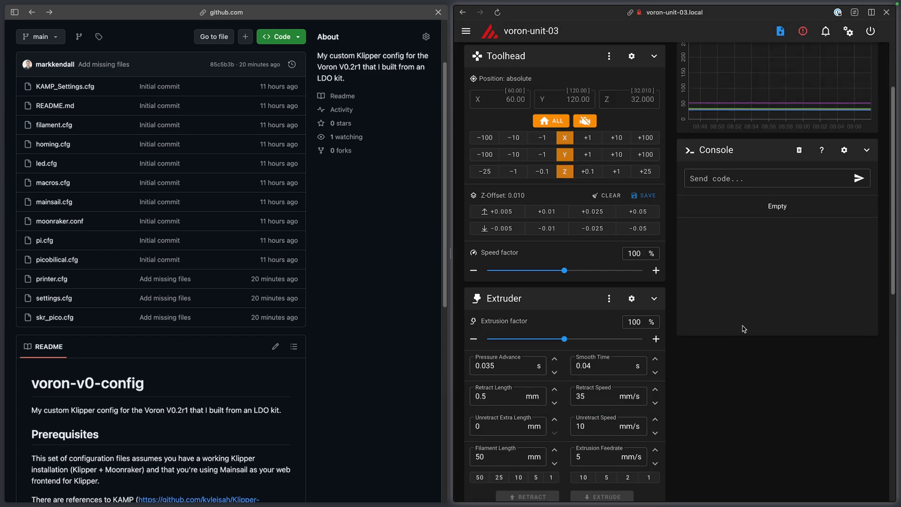
scroll(down, 3)
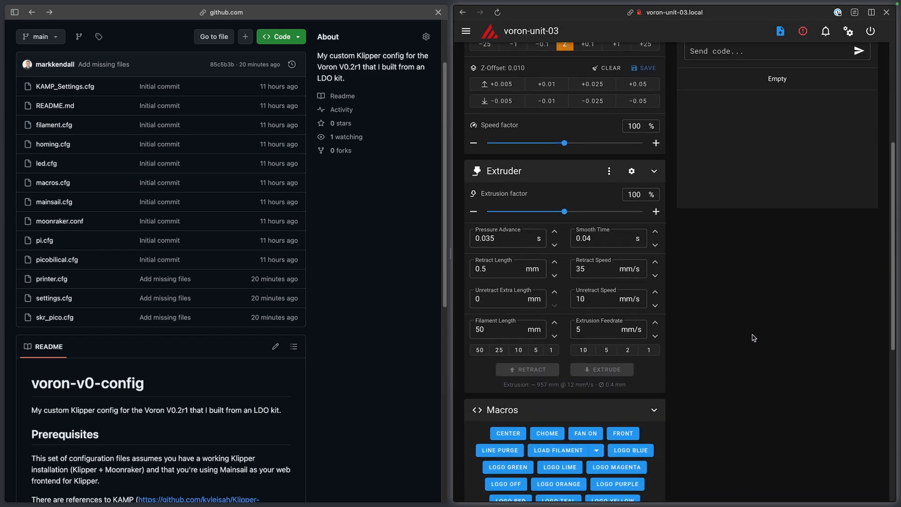
scroll(down, 3)
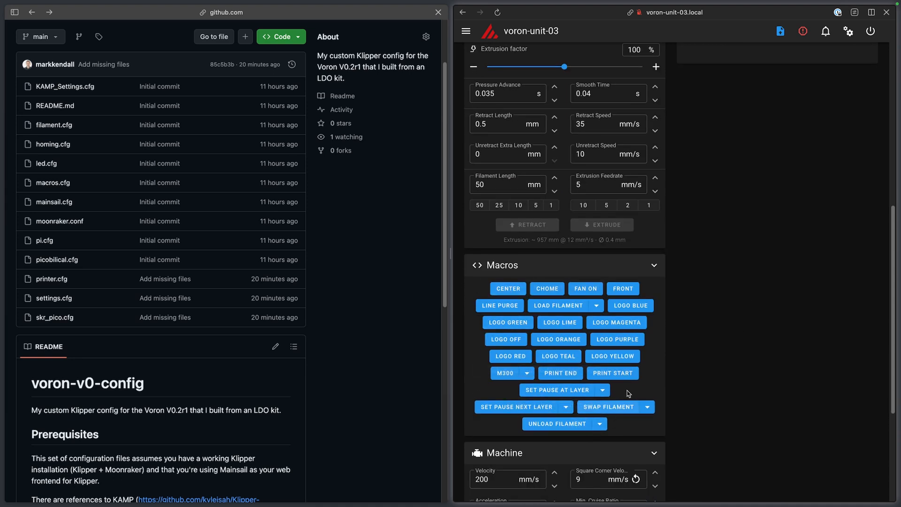
mouse_move(661, 314)
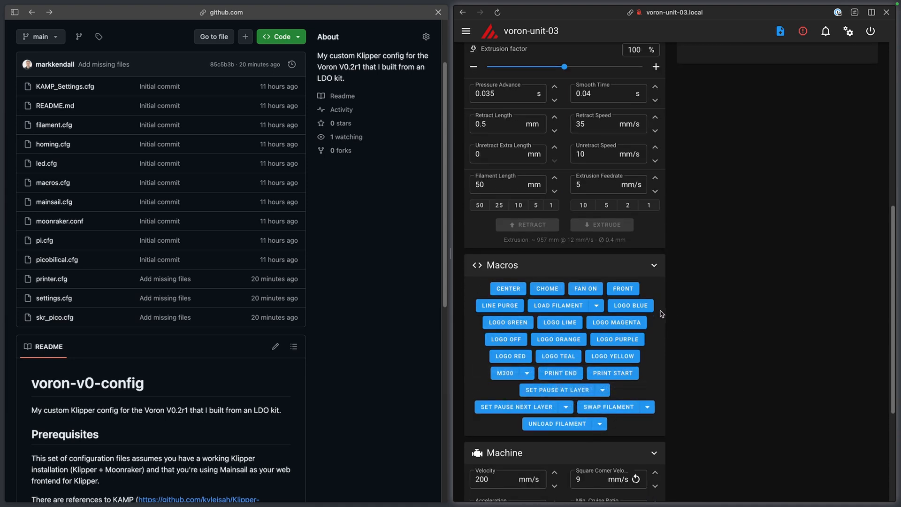
mouse_move(681, 334)
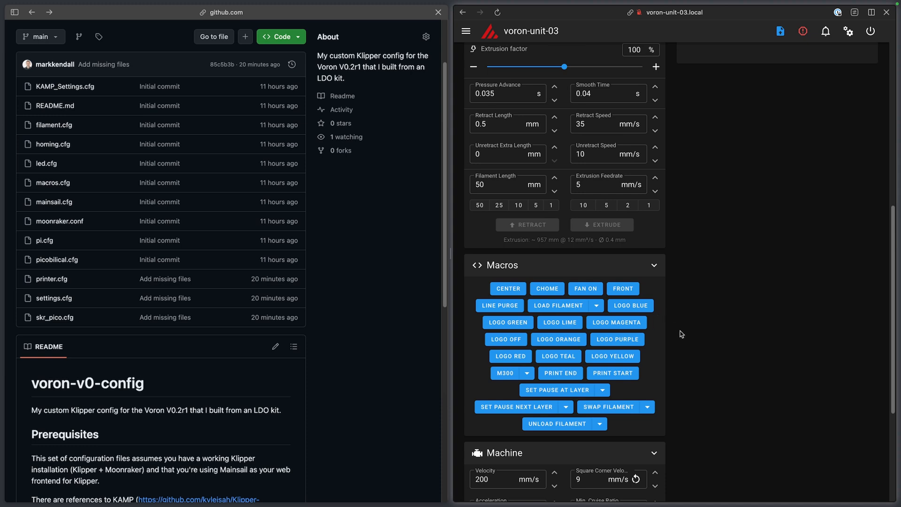
scroll(down, 3)
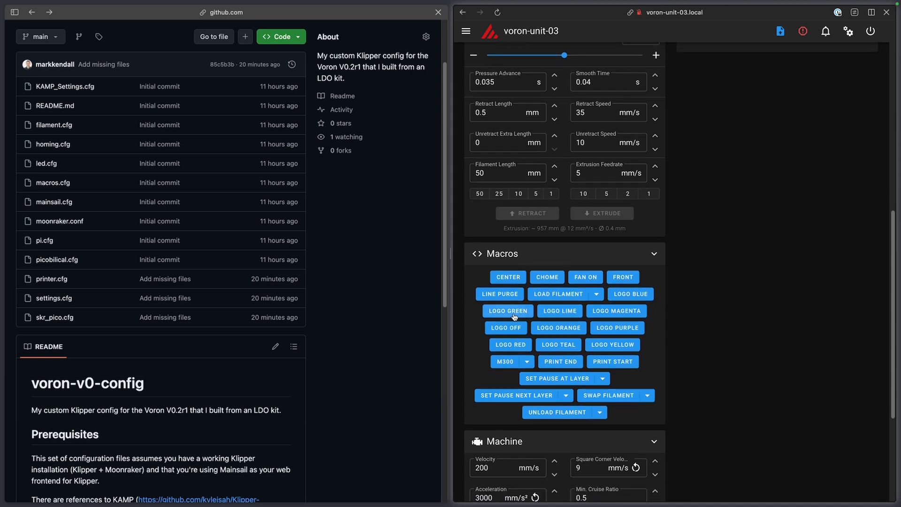
mouse_move(558, 320)
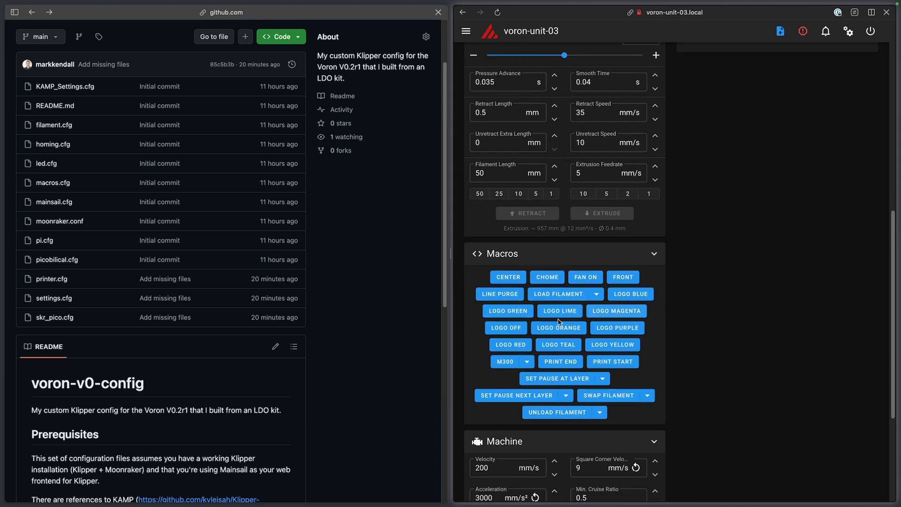
mouse_move(601, 350)
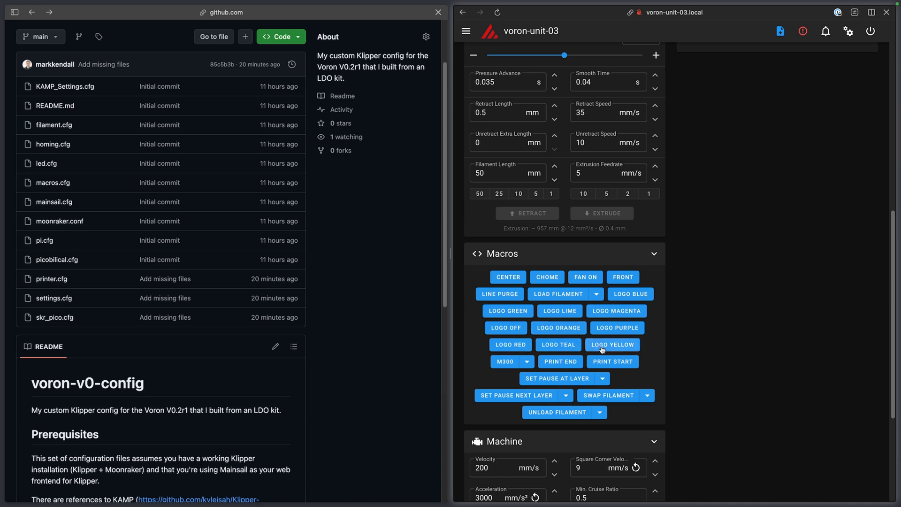
mouse_move(586, 337)
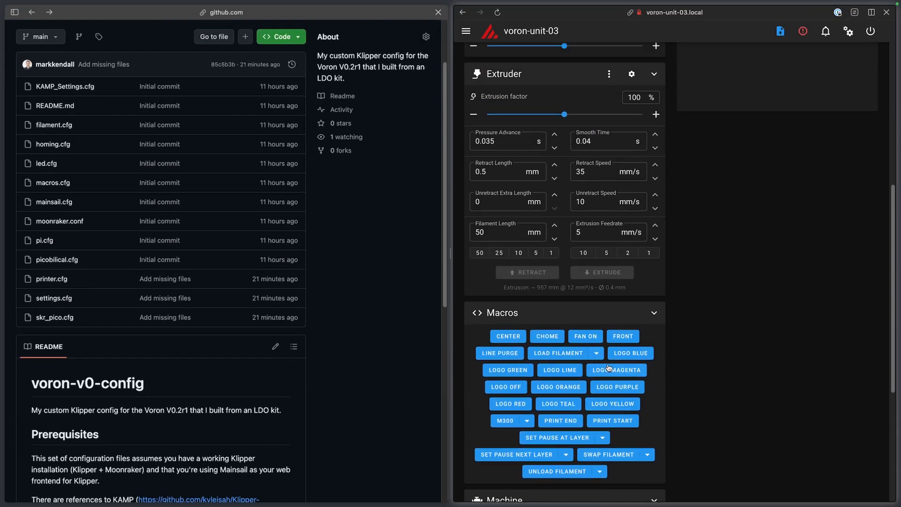
Step: Switch macro management back to Expert and add a Test group with CENTER and CHOME
click(855, 31)
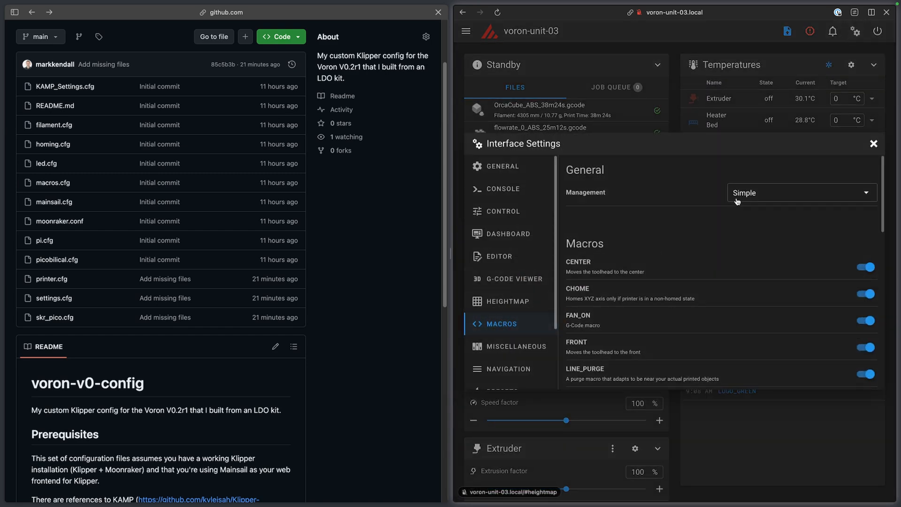
click(801, 192)
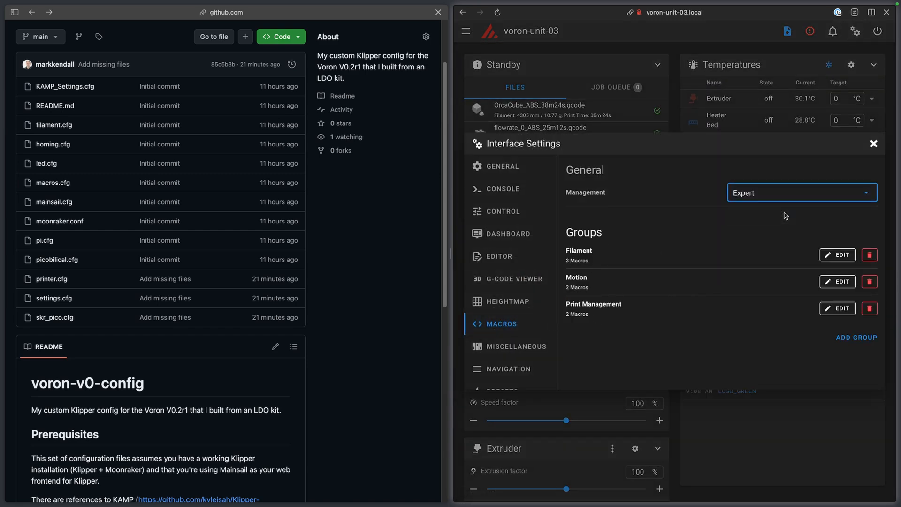
mouse_move(660, 283)
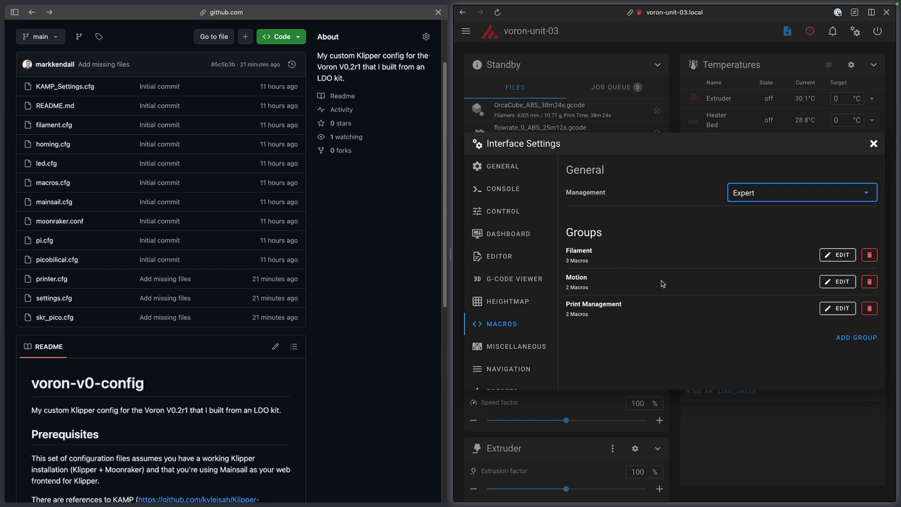
mouse_move(706, 273)
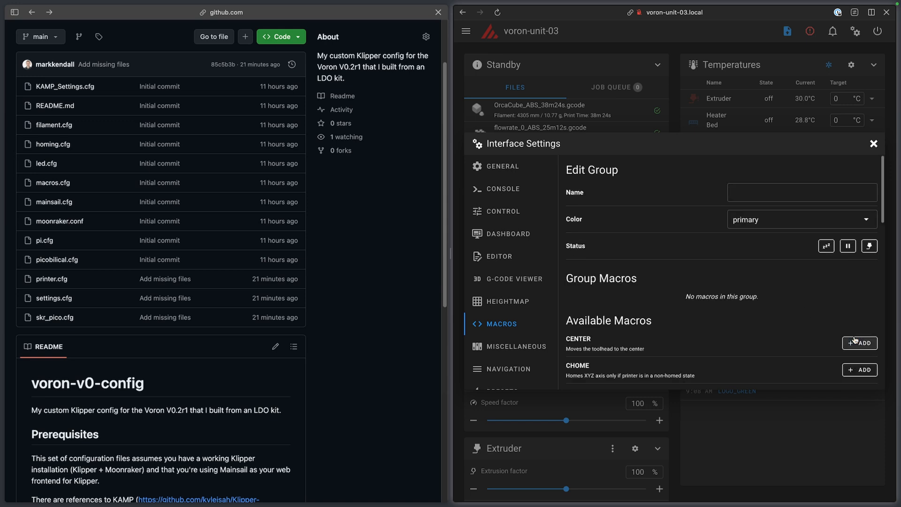
click(801, 192)
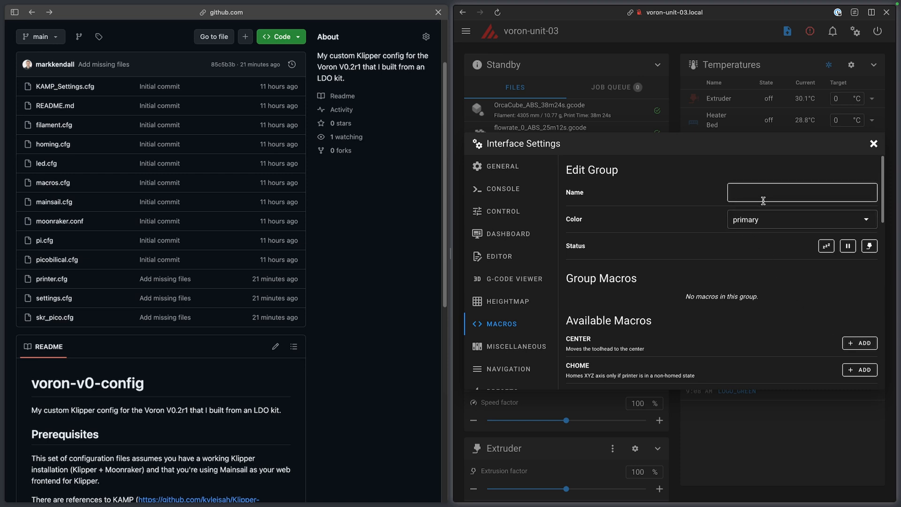
mouse_move(724, 288)
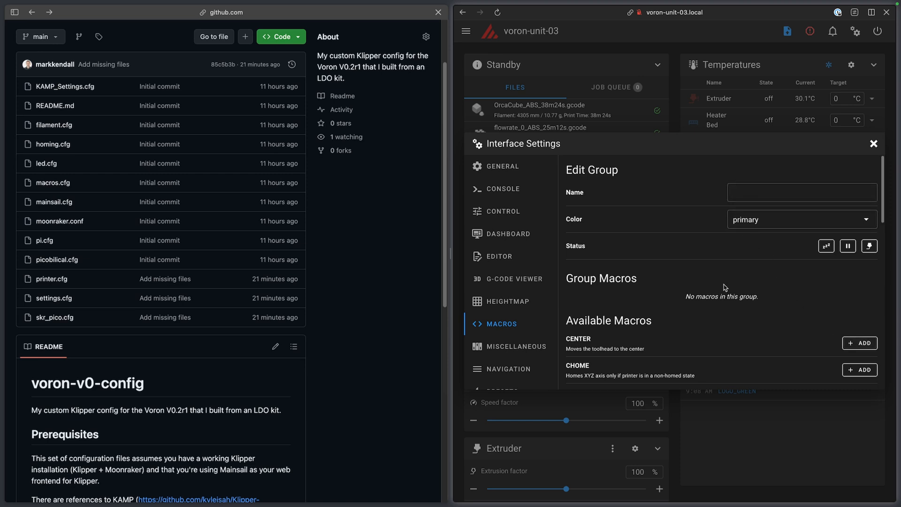
scroll(down, 3)
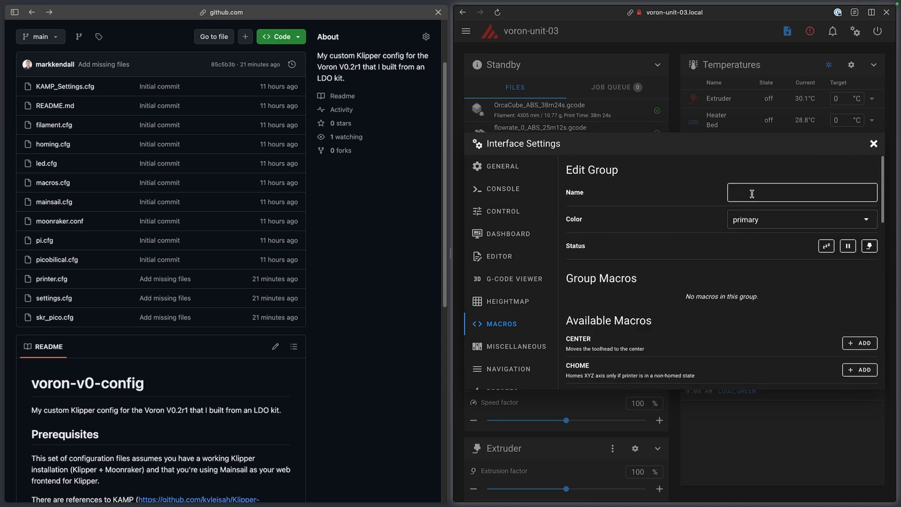
text(Test)
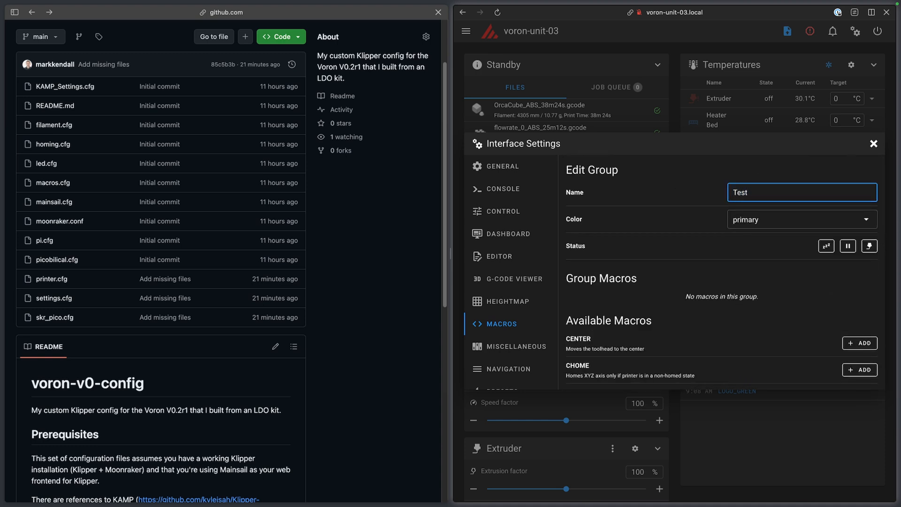
scroll(down, 3)
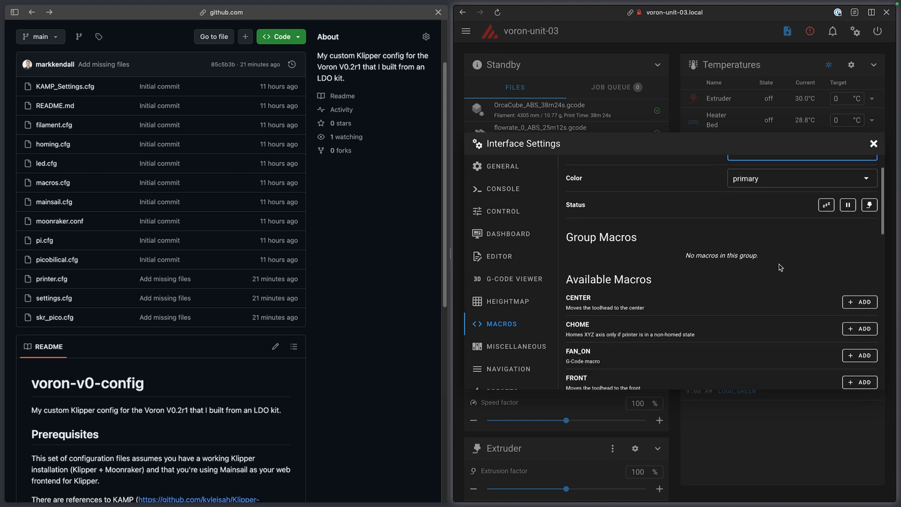
text(Test)
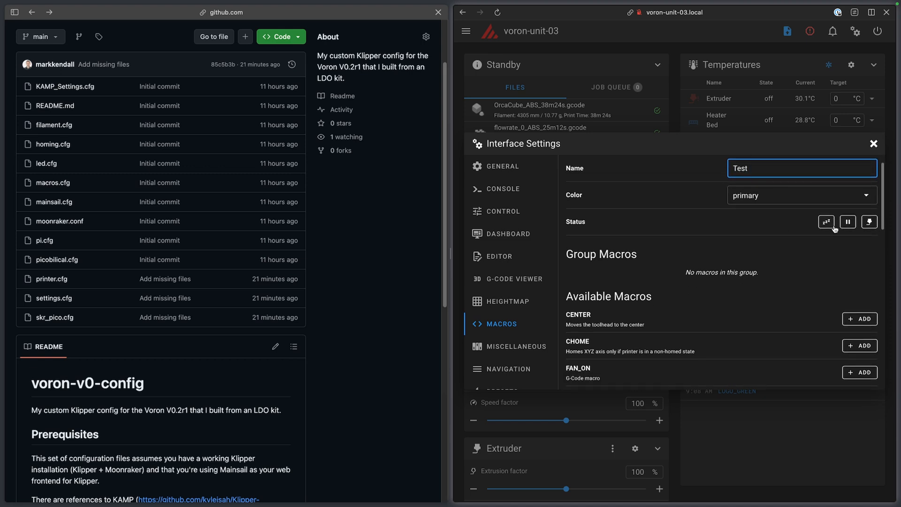
mouse_move(826, 222)
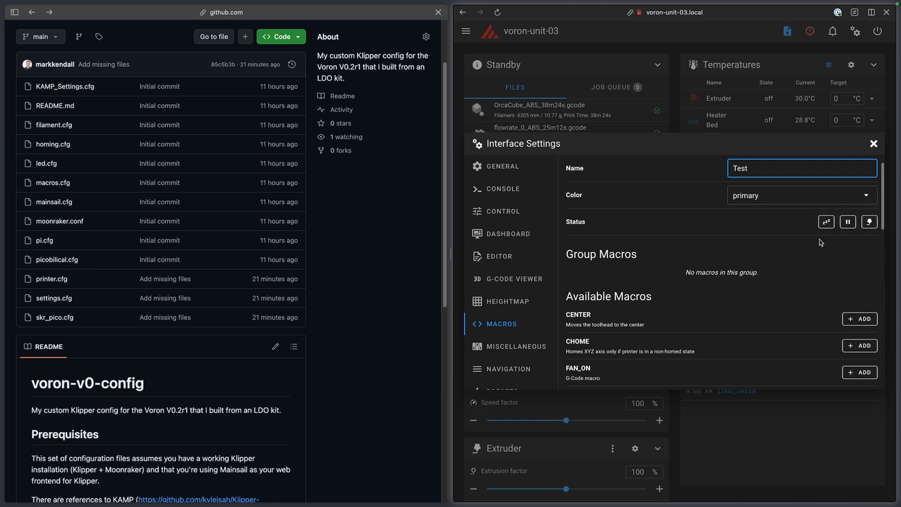
mouse_move(826, 222)
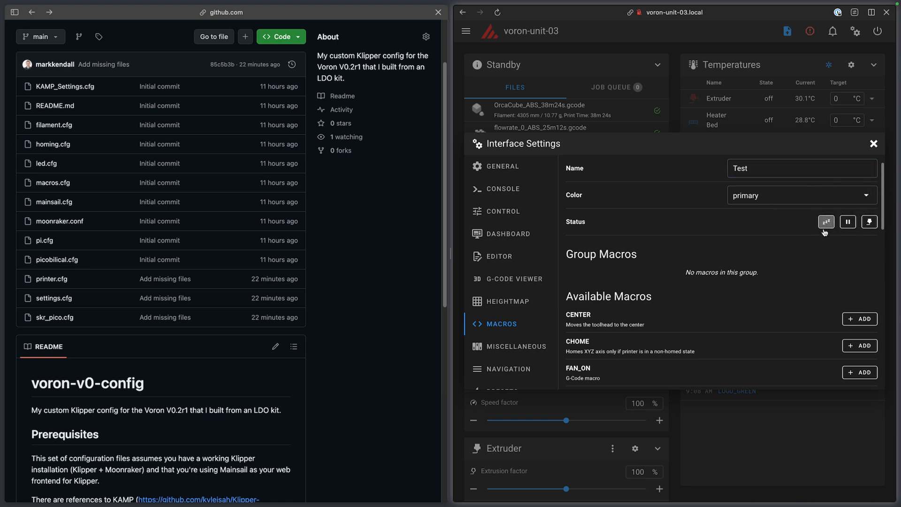
scroll(down, 3)
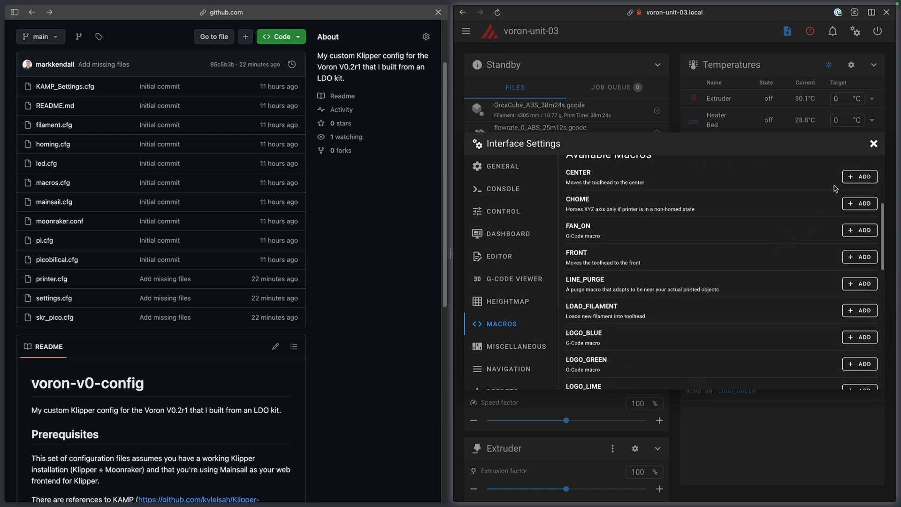
scroll(down, 3)
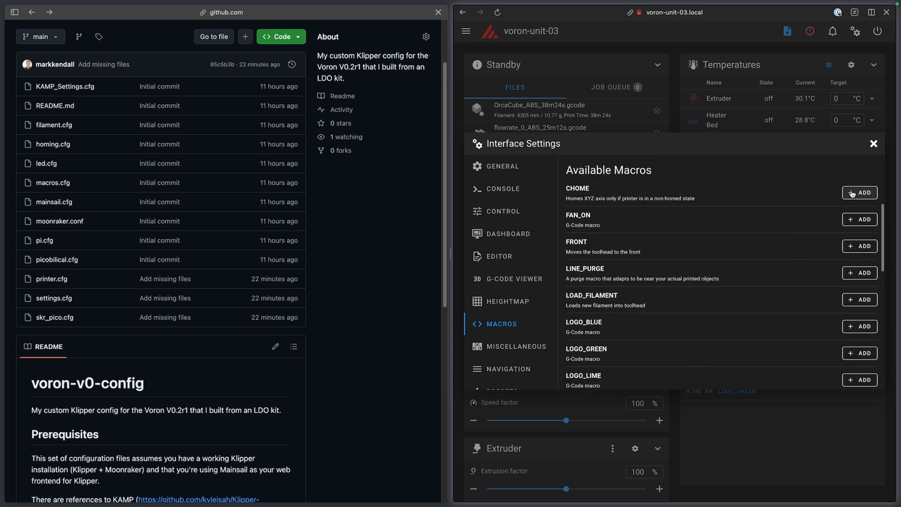
scroll(down, 3)
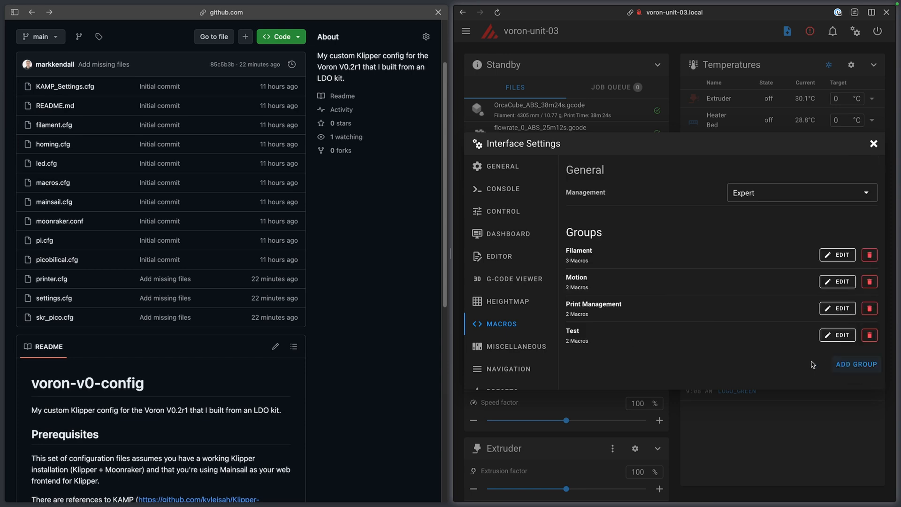
Step: View the Test panel on the dashboard, then reopen the macro group settings
click(873, 143)
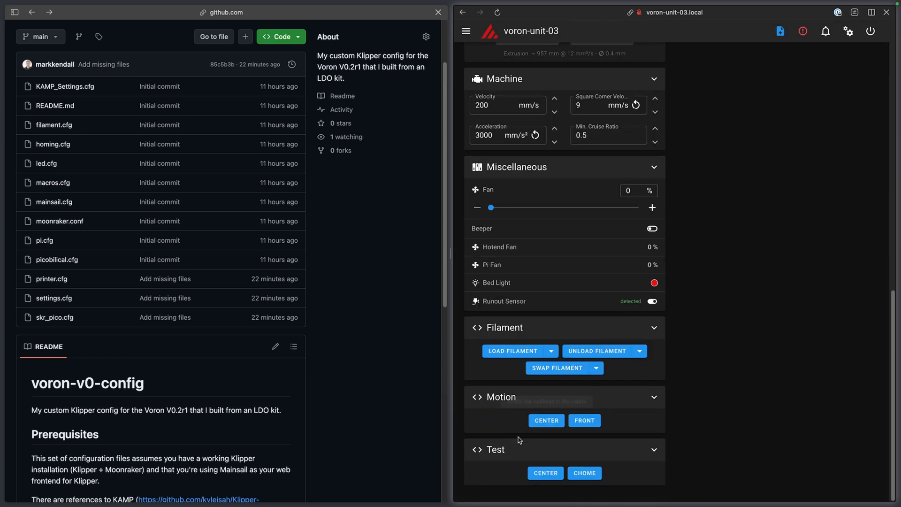
mouse_move(584, 473)
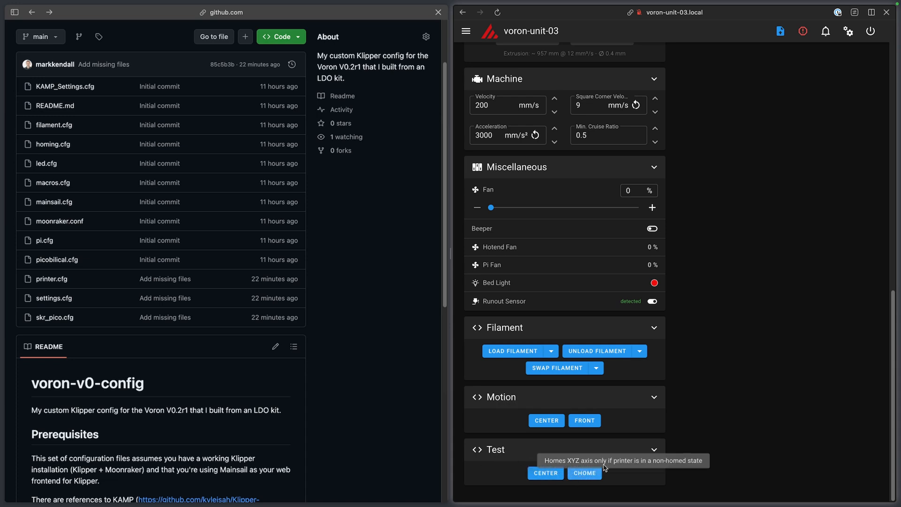
click(848, 31)
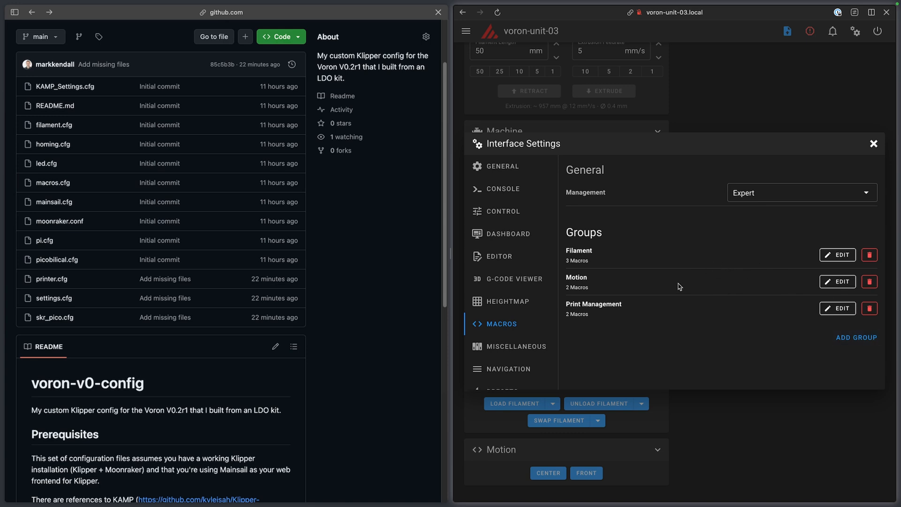
mouse_move(653, 296)
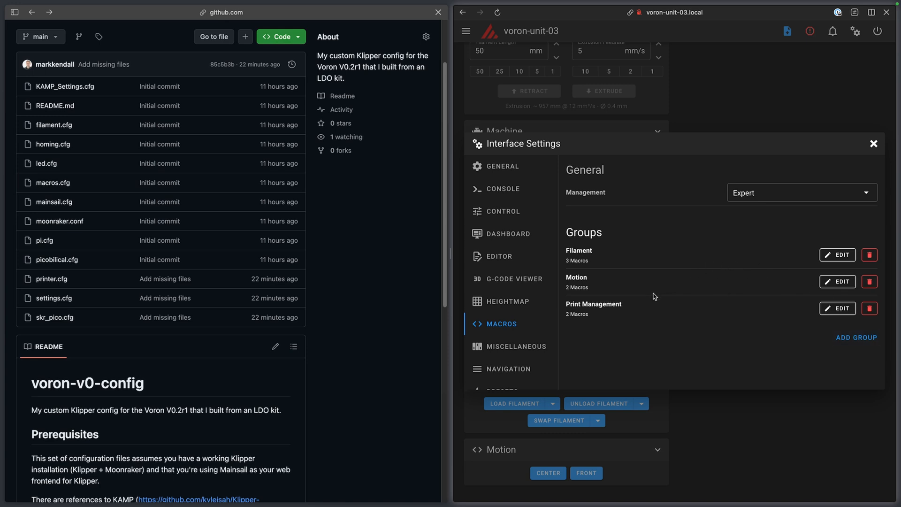
mouse_move(637, 313)
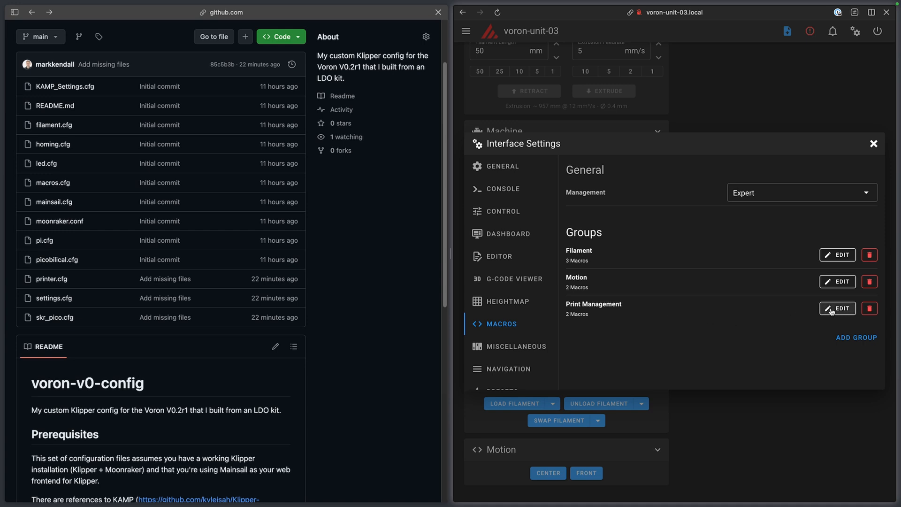
Step: Review the Print Management group's macros, then close Interface Settings
click(837, 308)
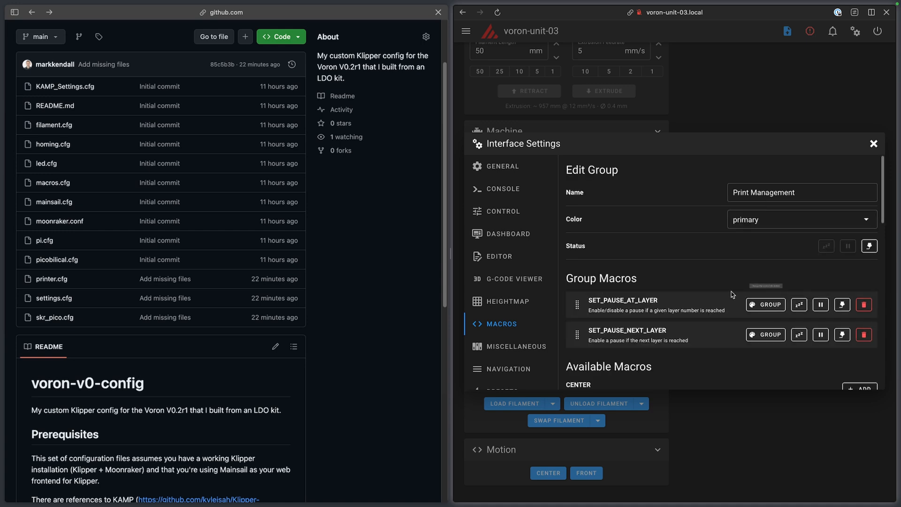
mouse_move(727, 274)
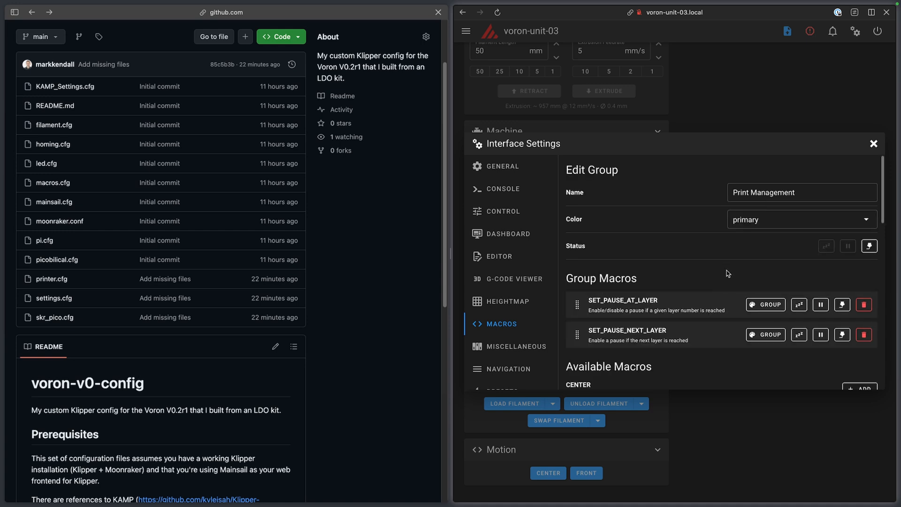
scroll(down, 3)
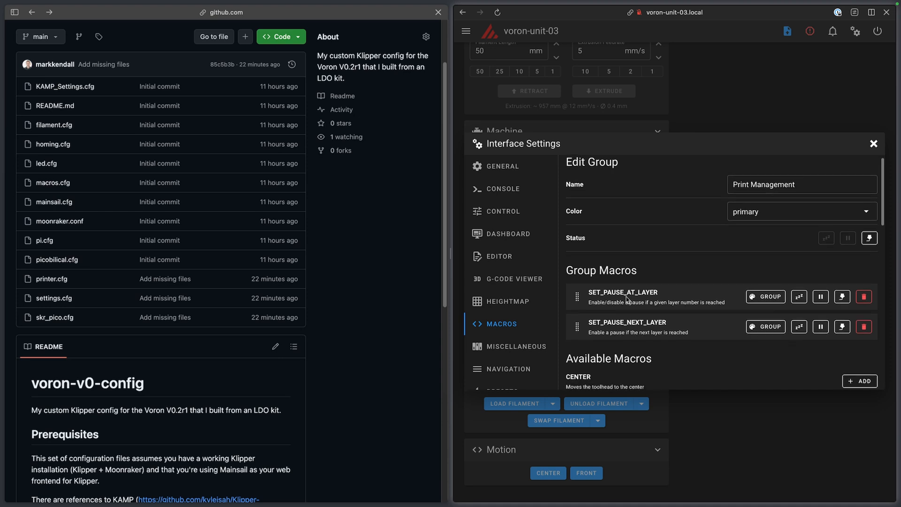
mouse_move(651, 331)
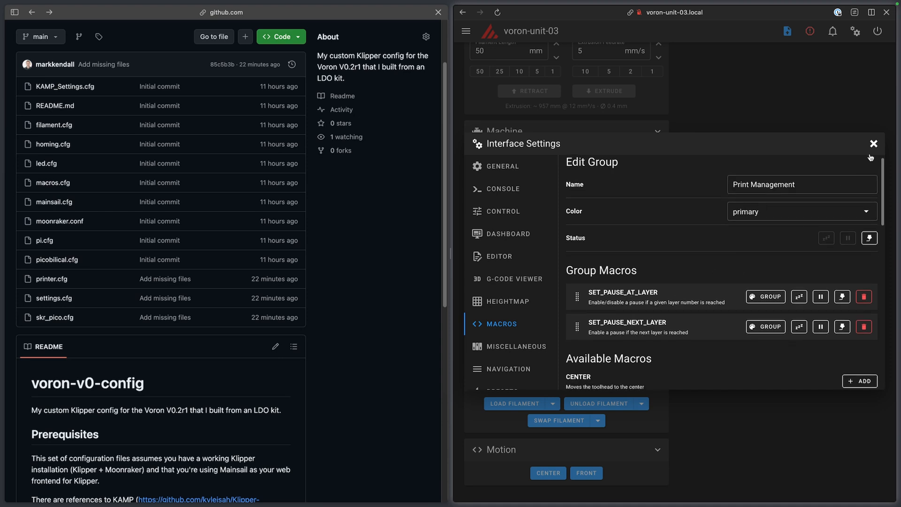
click(873, 143)
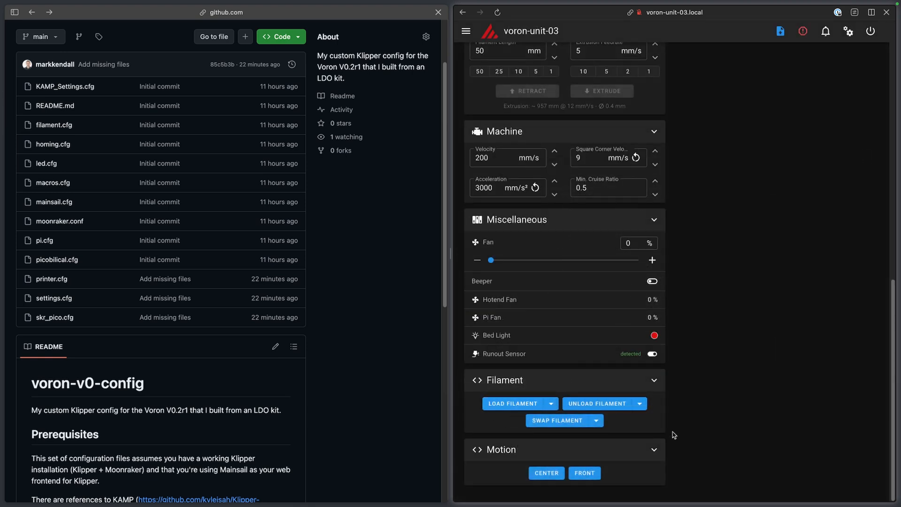
mouse_move(664, 437)
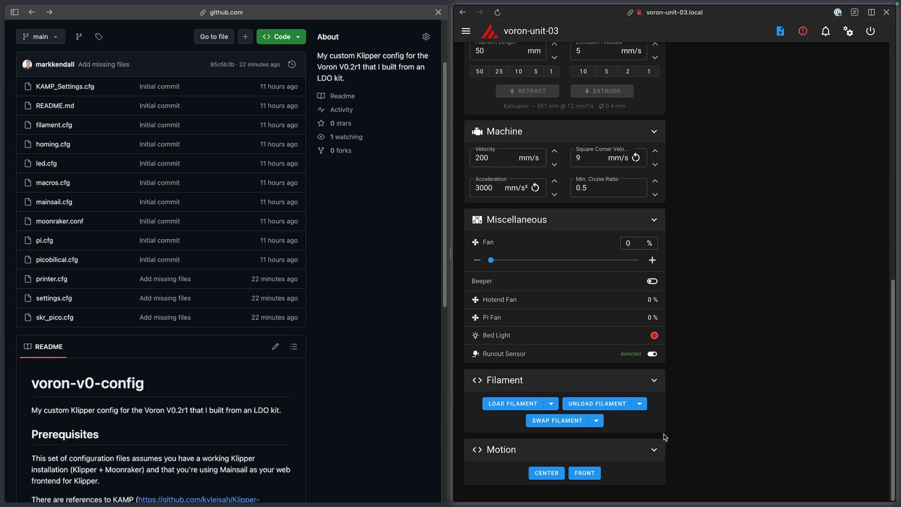
mouse_move(143, 196)
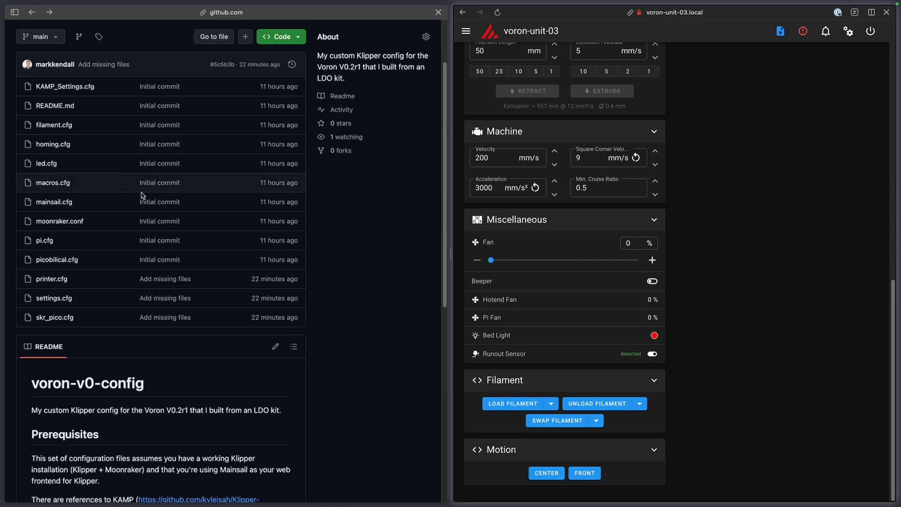
mouse_move(601, 403)
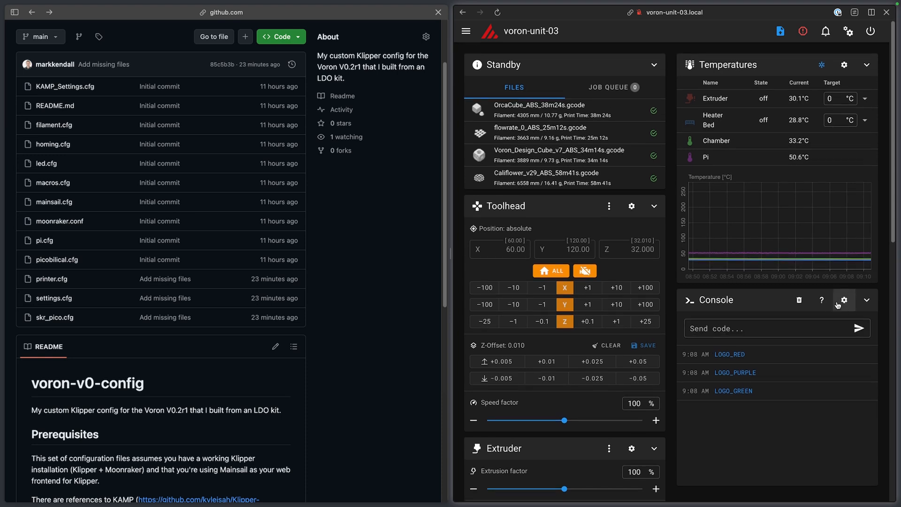
mouse_move(749, 361)
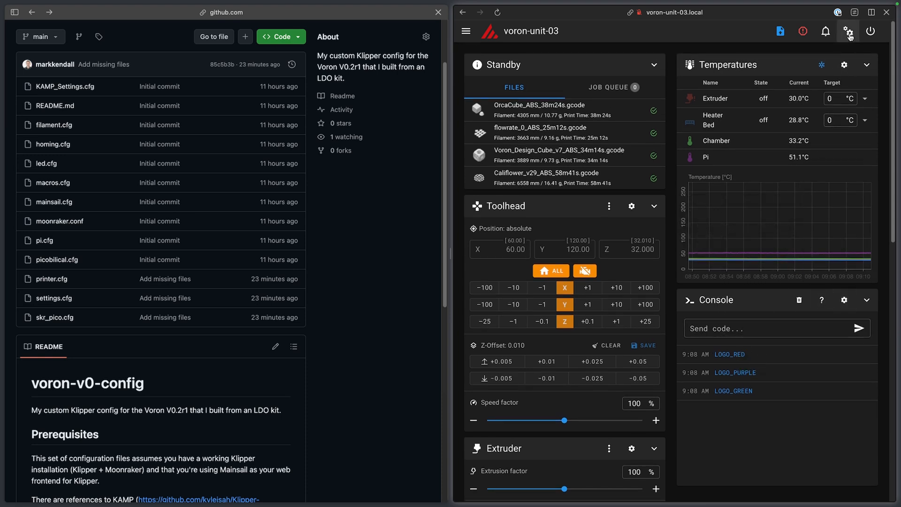
Step: Remove the Run Current console filter in Interface Settings, keeping only Hide temperatures
click(849, 31)
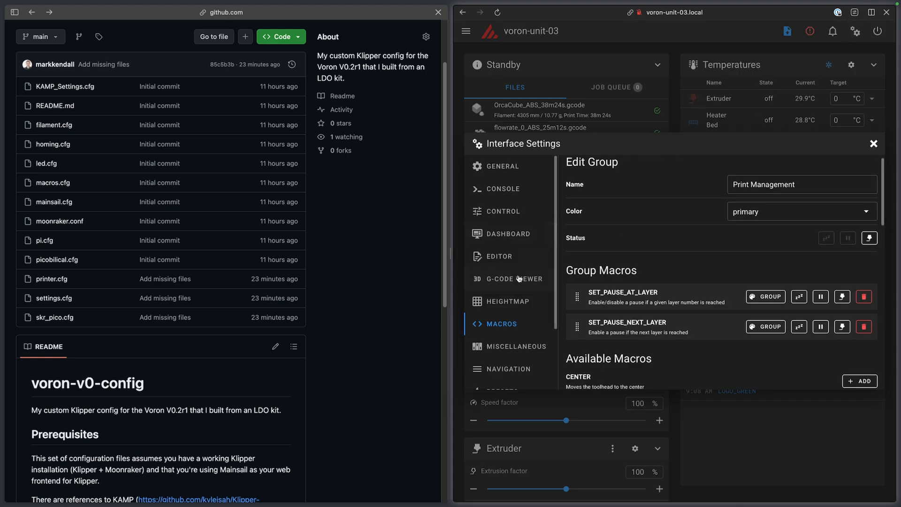
click(502, 189)
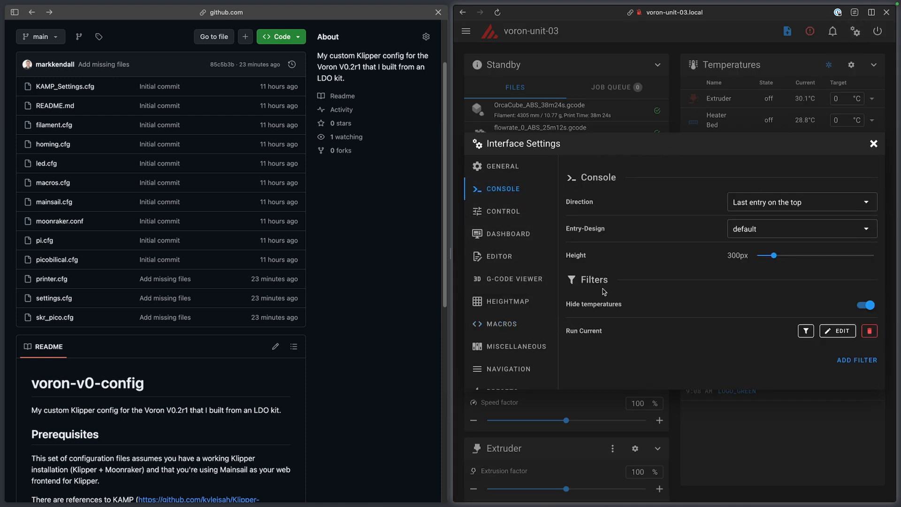
mouse_move(595, 316)
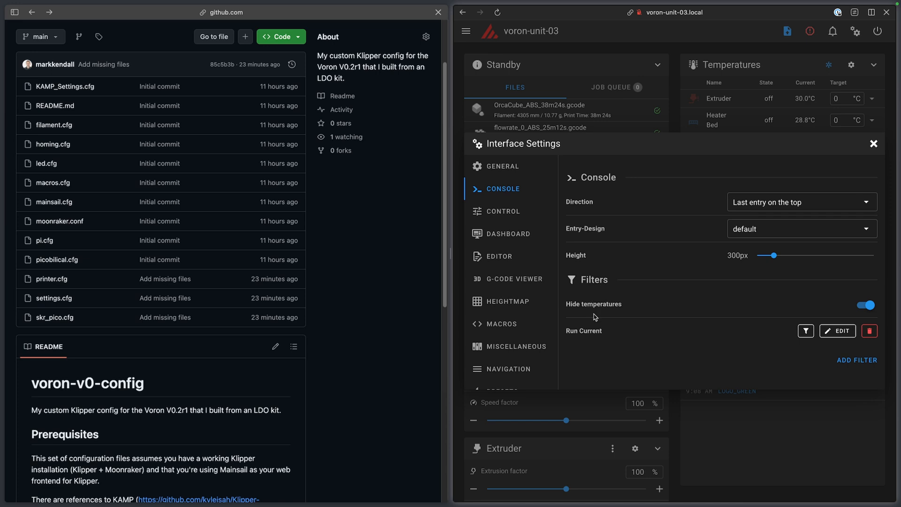
mouse_move(588, 346)
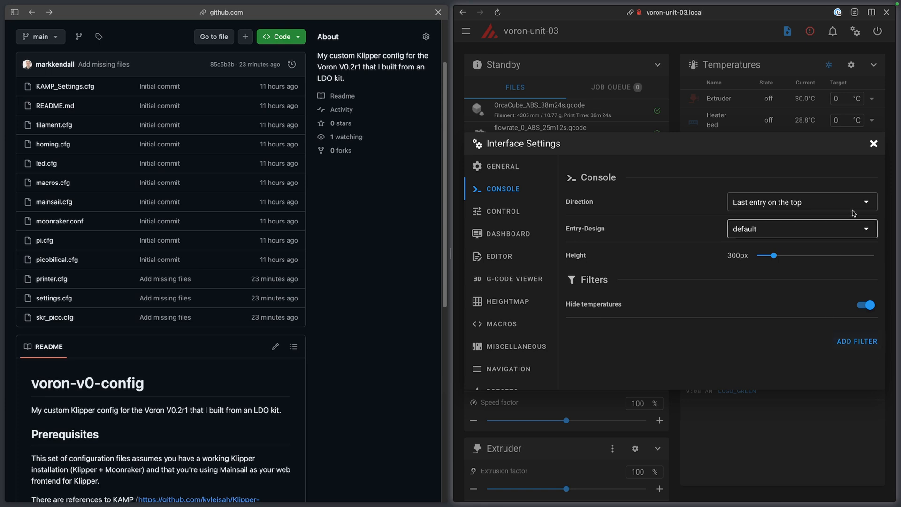
click(873, 143)
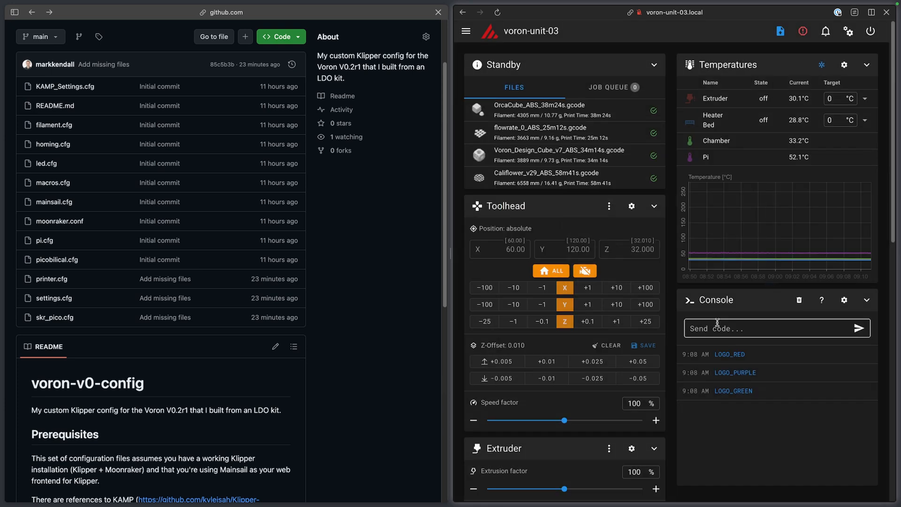
Step: Home all axes from the Toolhead panel and let Run/Hold Current messages fill the console
scroll(down, 3)
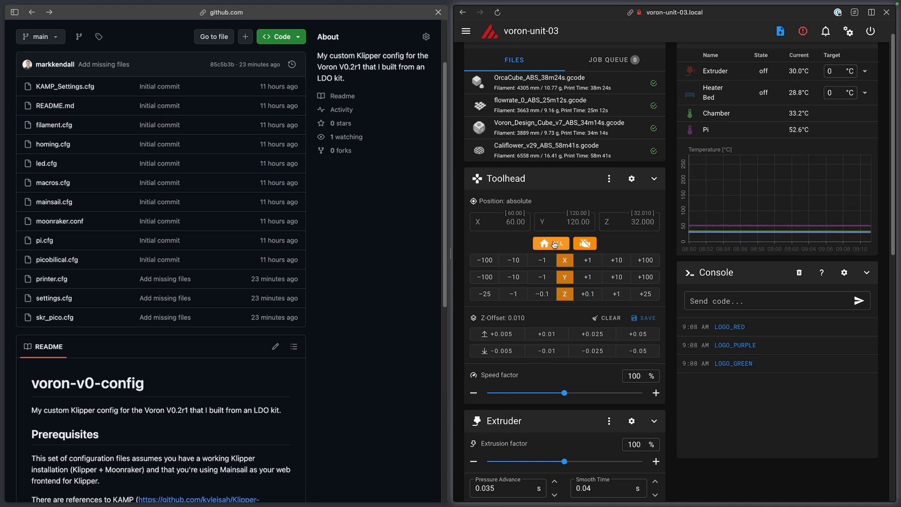
click(546, 243)
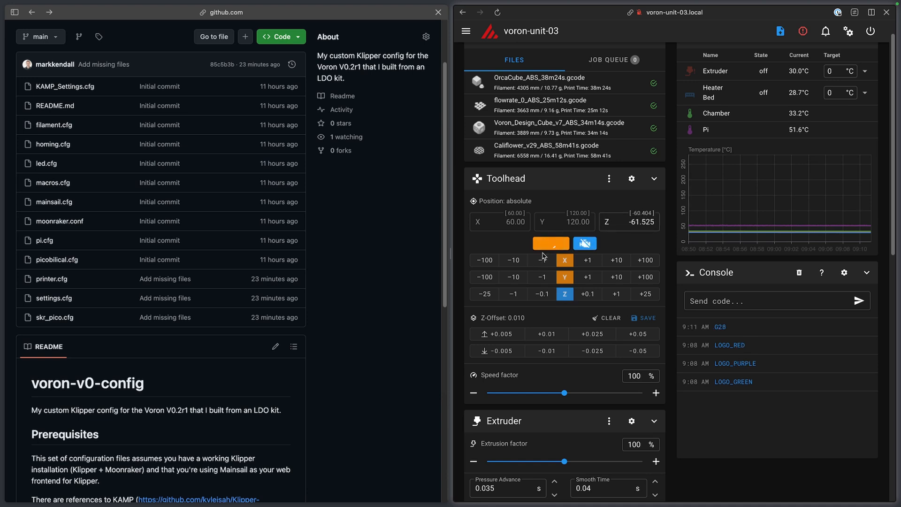
click(550, 243)
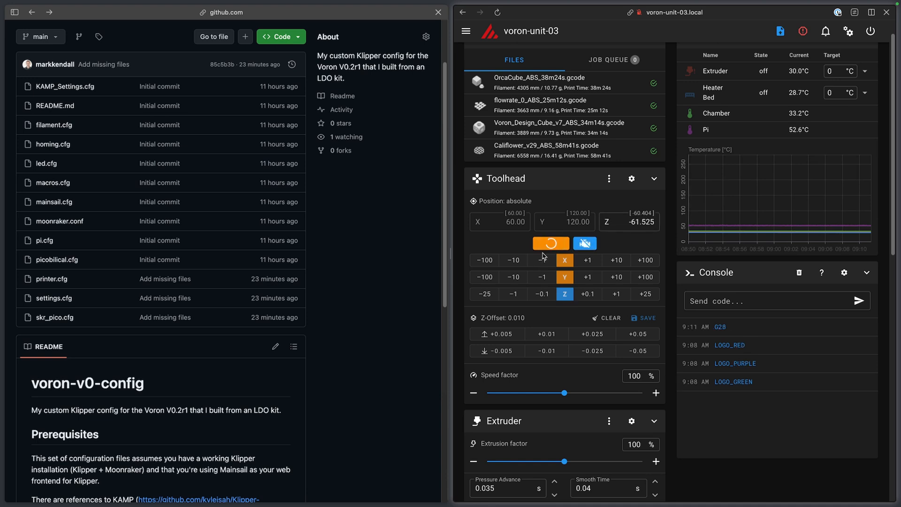
click(549, 243)
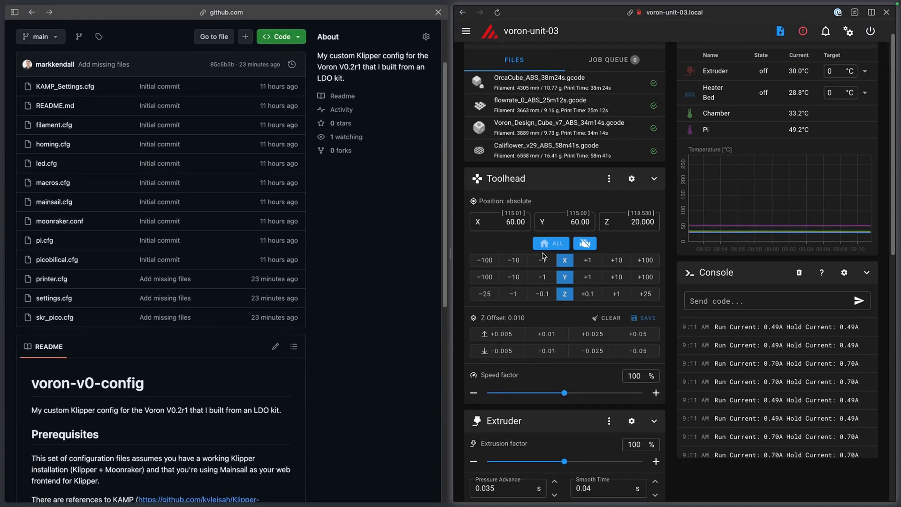
click(550, 243)
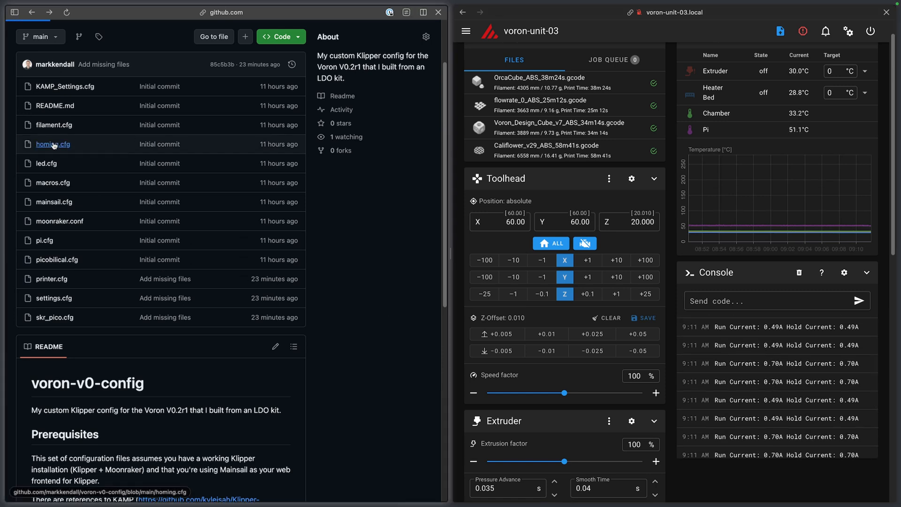
Step: View homing.cfg on GitHub and open Mainsail's console interface settings
click(53, 145)
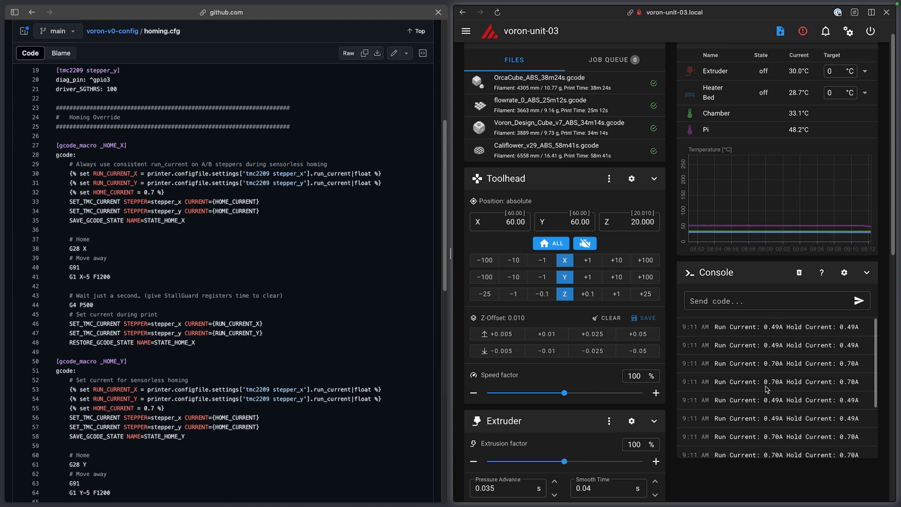
click(853, 31)
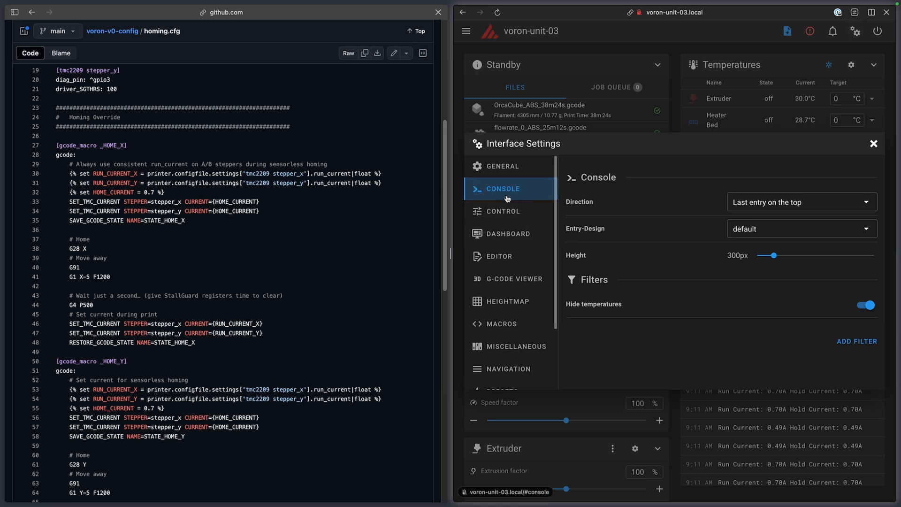
Step: Add a console filter named 'Run Current' with regex 'Run Current', then close settings
click(857, 341)
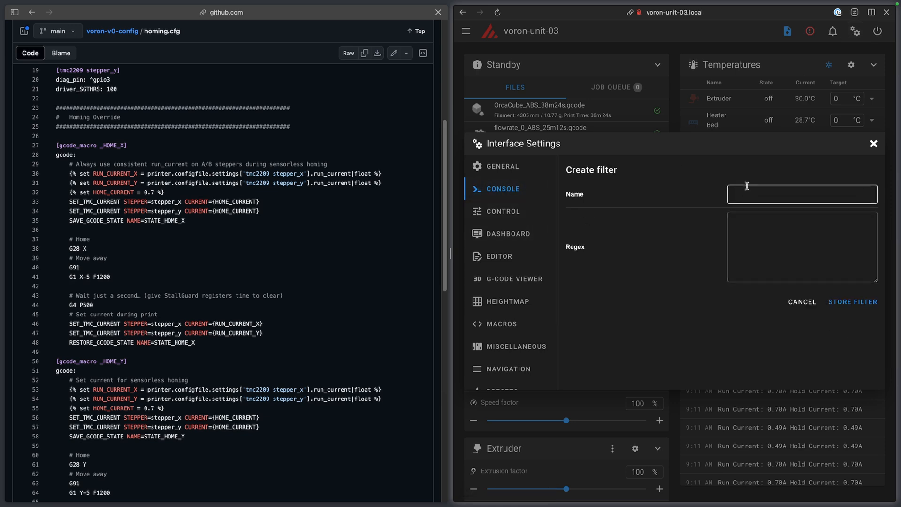
text(Run)
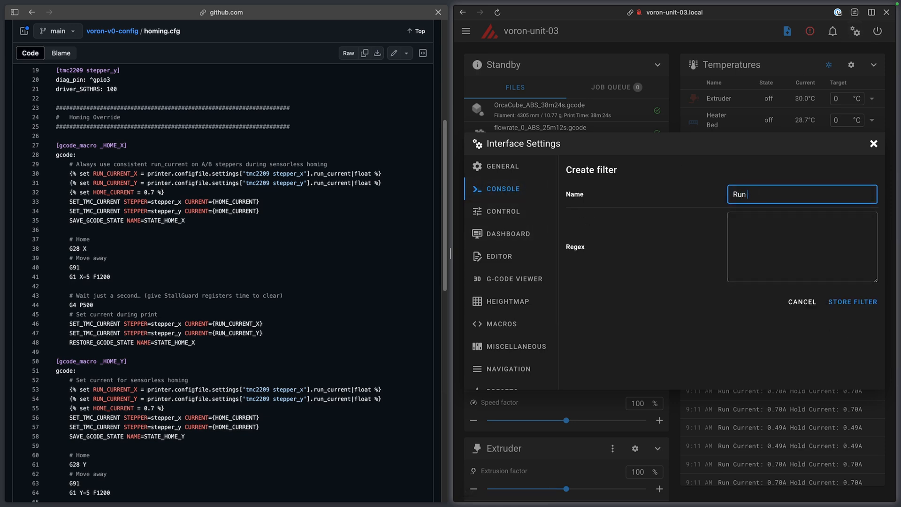
text(Current)
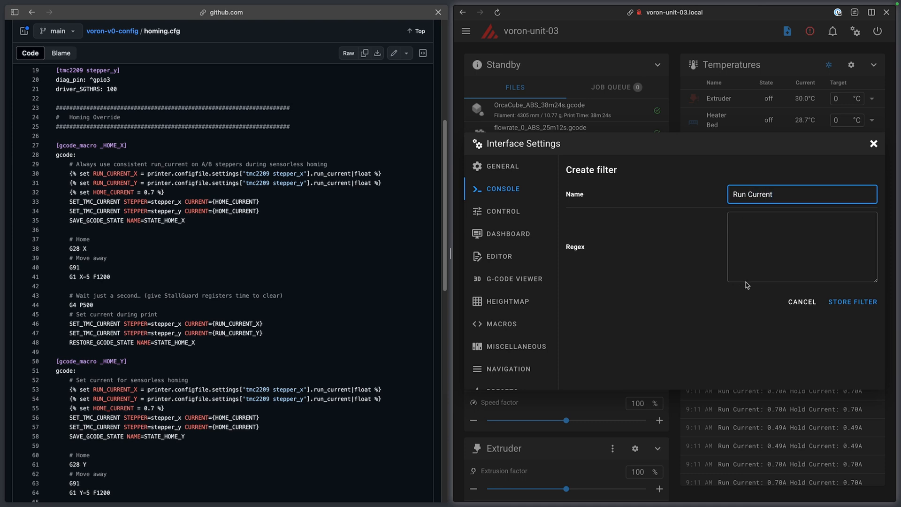
text(R)
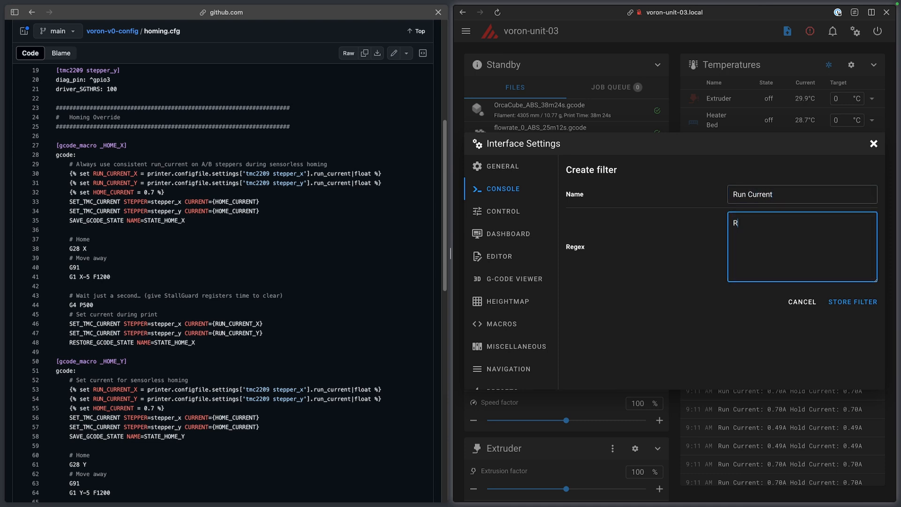
text(un Curr)
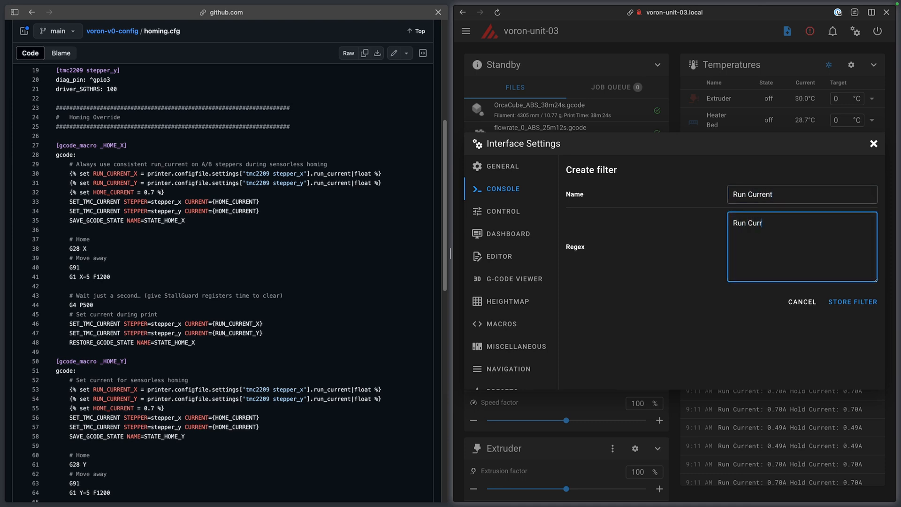
text(ent)
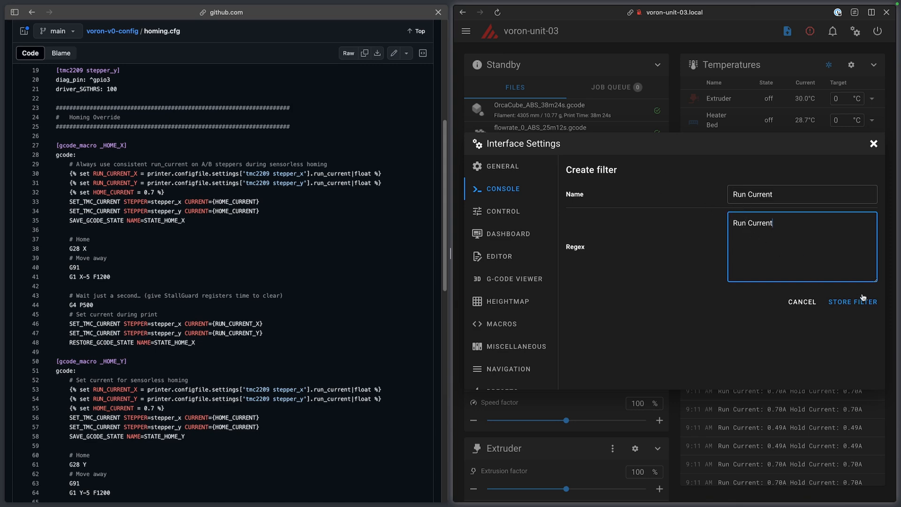
click(852, 302)
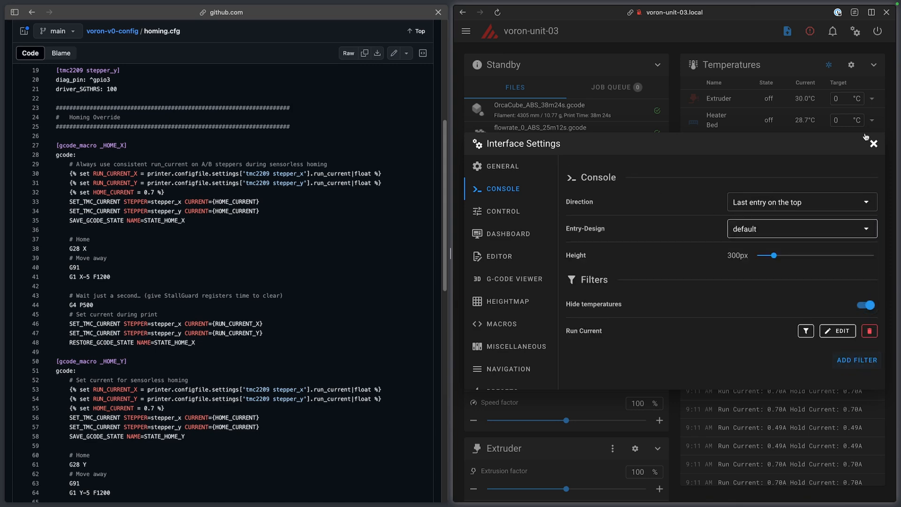
click(873, 143)
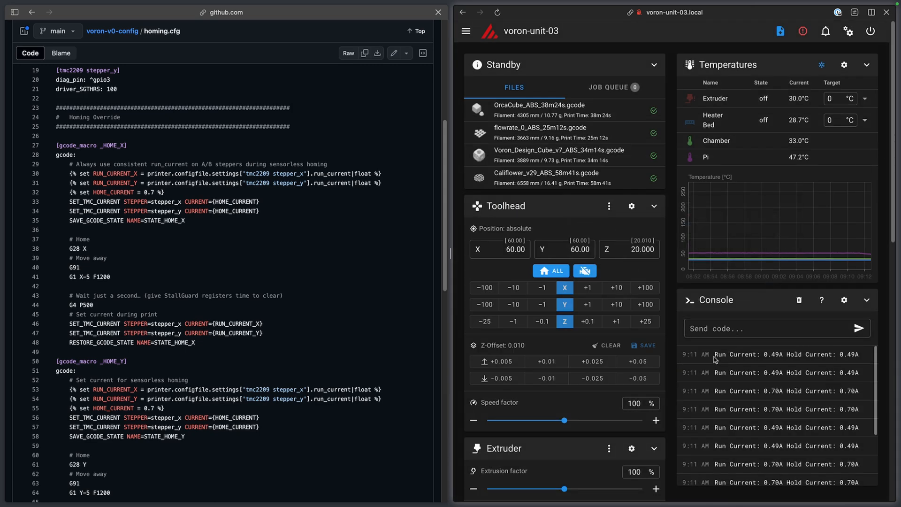
mouse_move(714, 355)
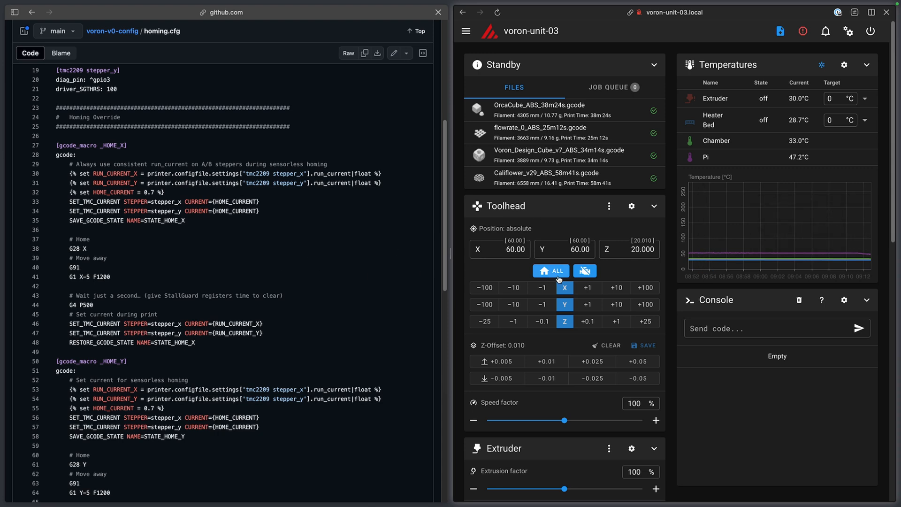
Step: Home all axes again, confirming the console shows only G28 and the filter remains
click(550, 270)
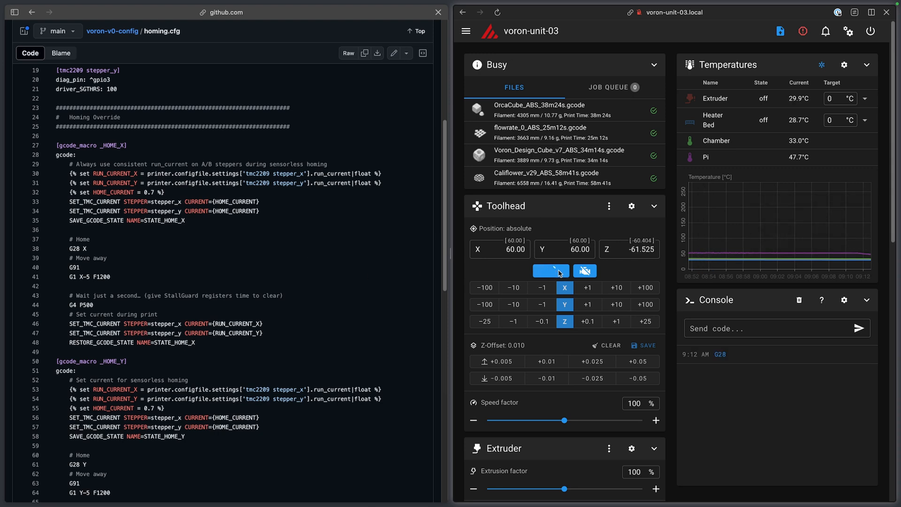
click(550, 271)
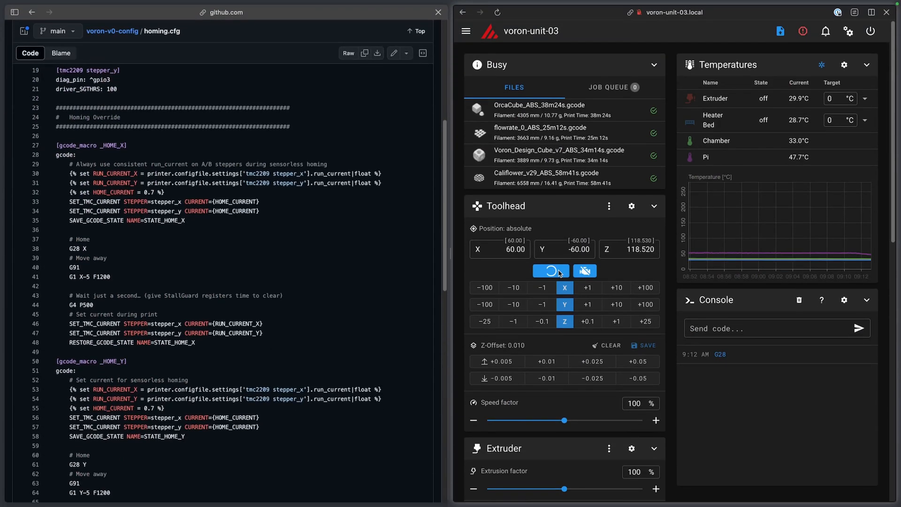
click(550, 270)
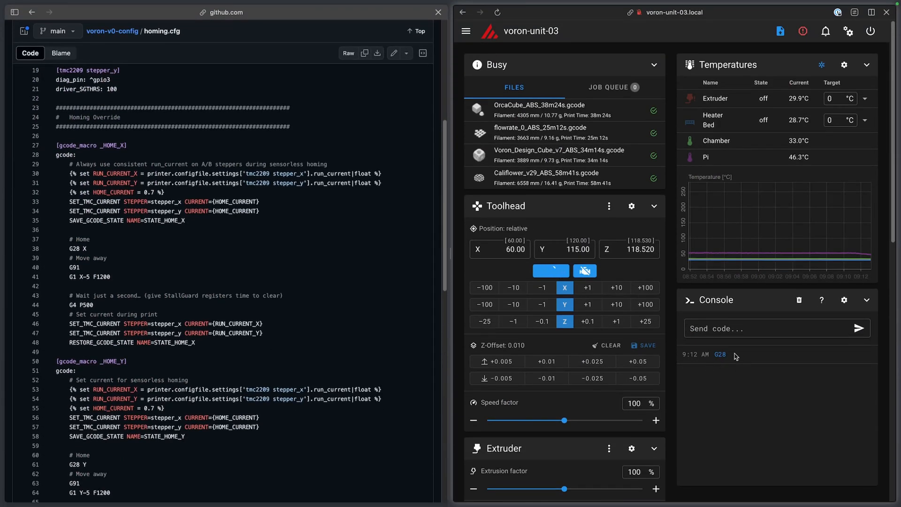
click(550, 271)
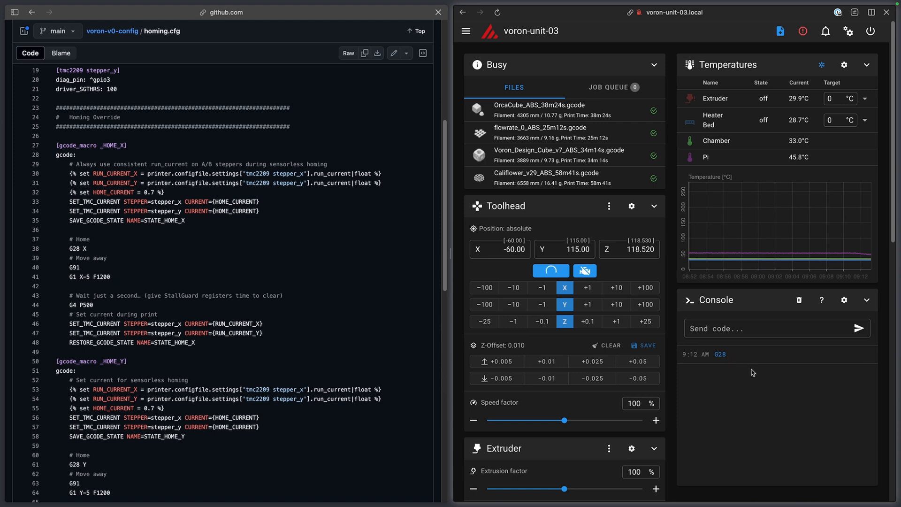
click(550, 271)
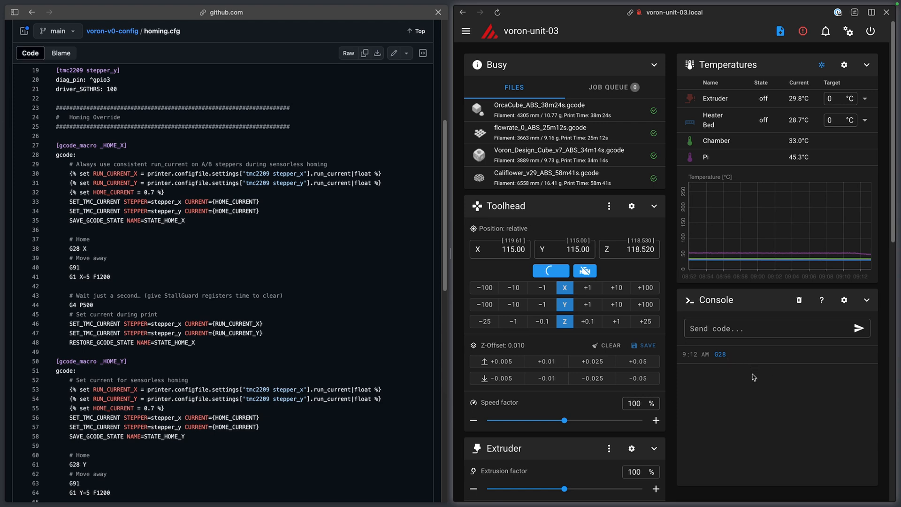
click(550, 271)
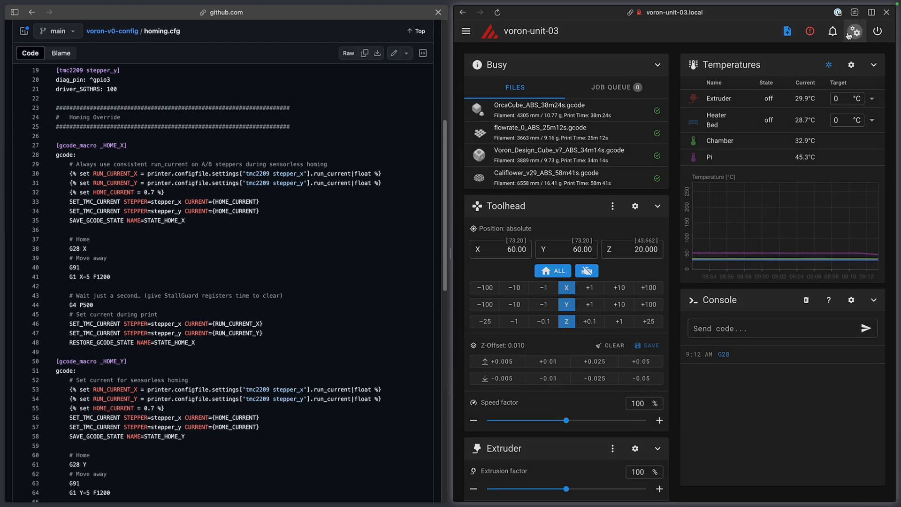
click(854, 31)
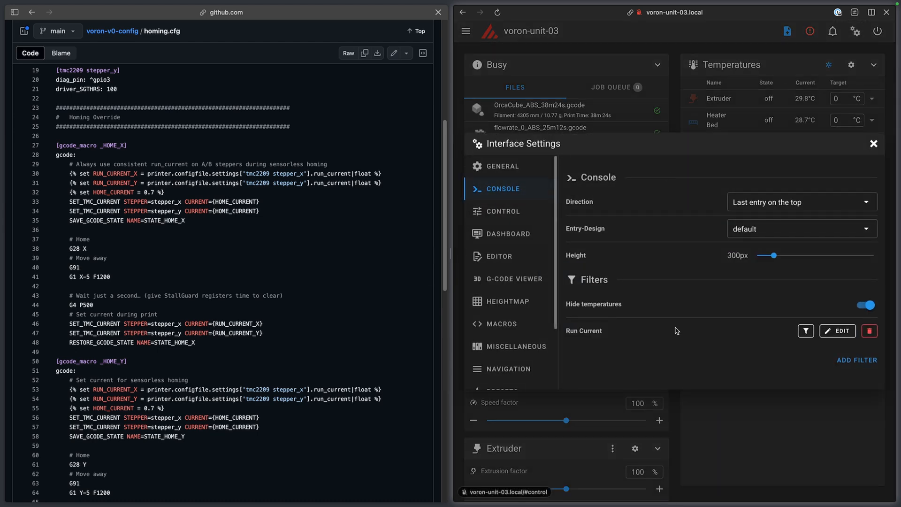
click(874, 143)
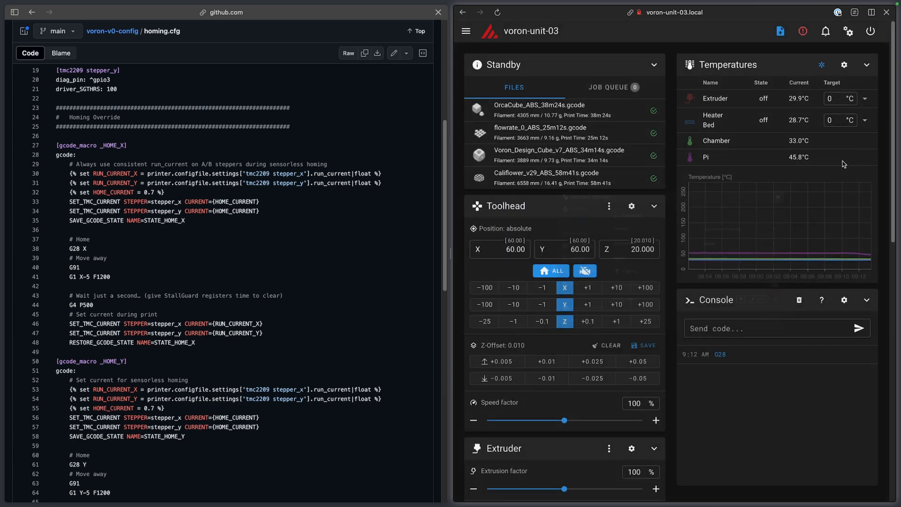
Step: Review the Mainsail dashboard panels and return GitHub to the voron-v0-config file list
scroll(down, 3)
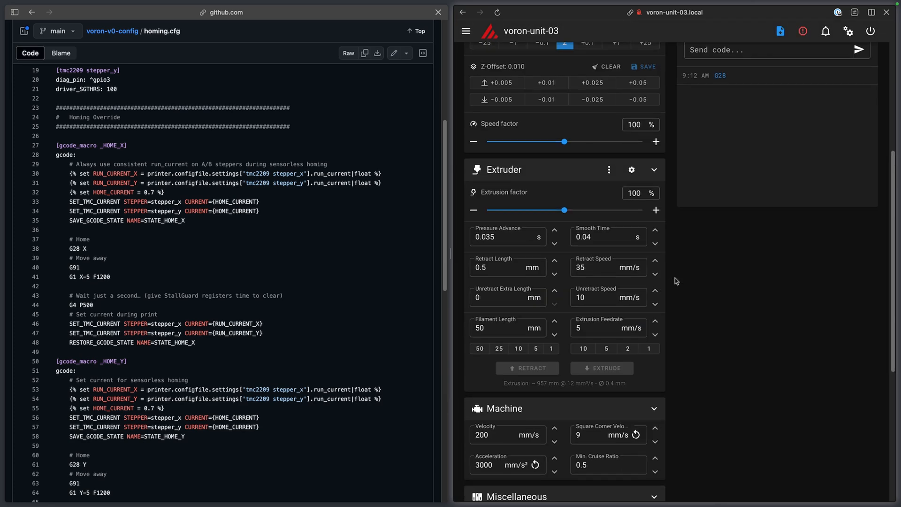
scroll(down, 3)
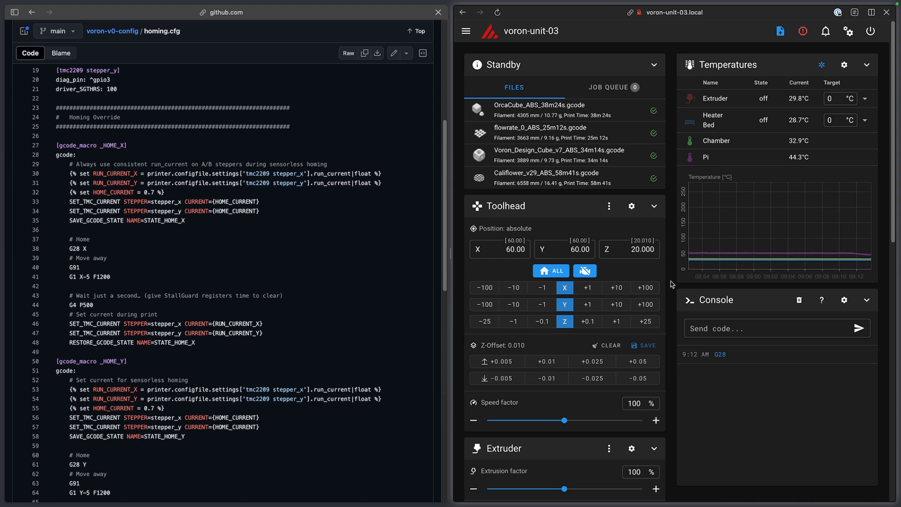
scroll(down, 3)
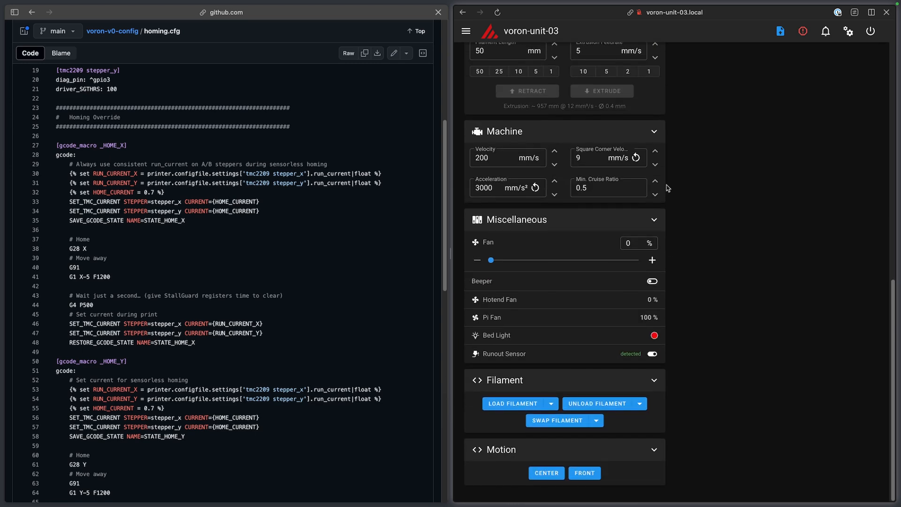
mouse_move(718, 294)
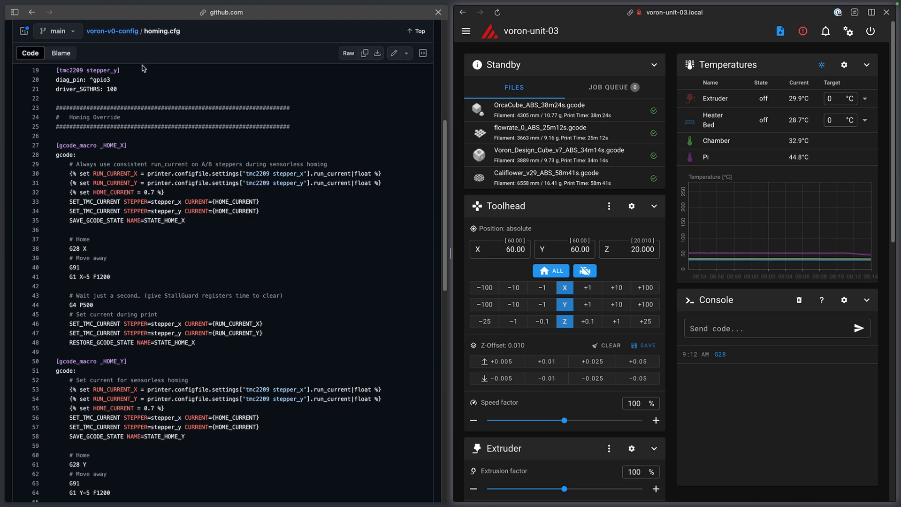
click(33, 12)
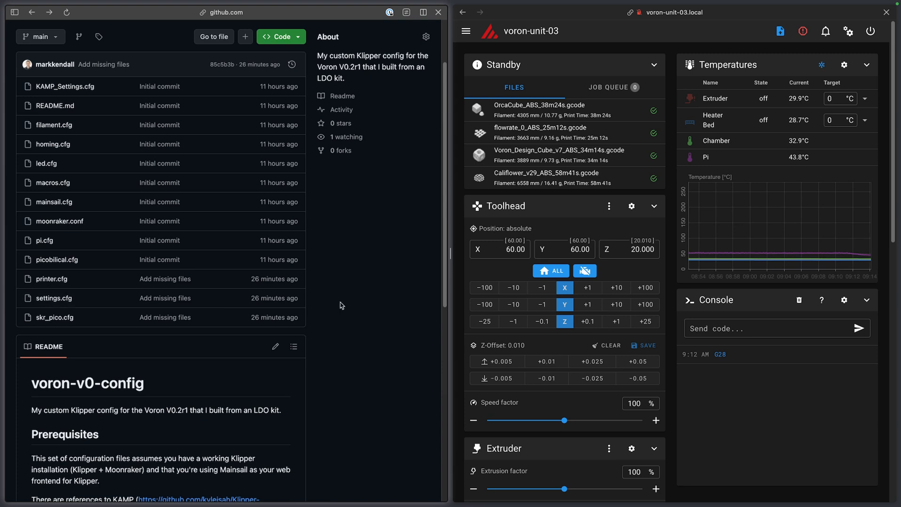
mouse_move(337, 307)
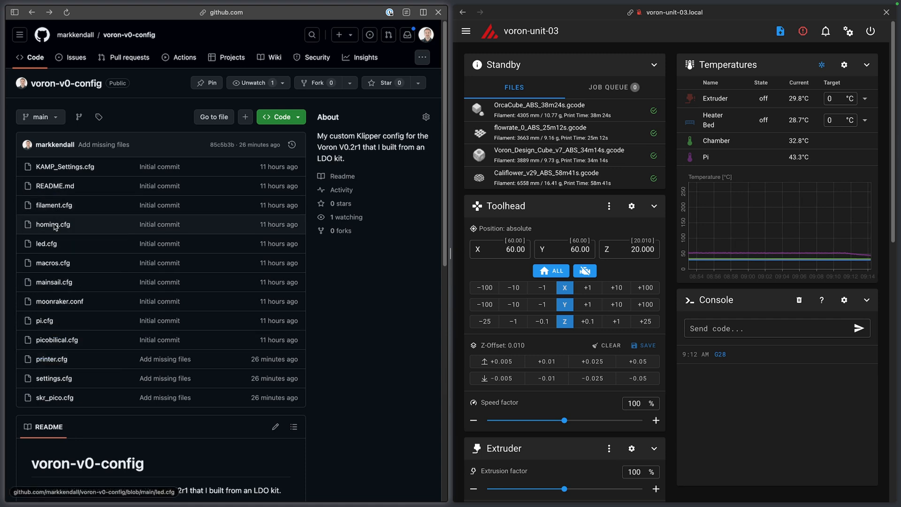
mouse_move(389, 403)
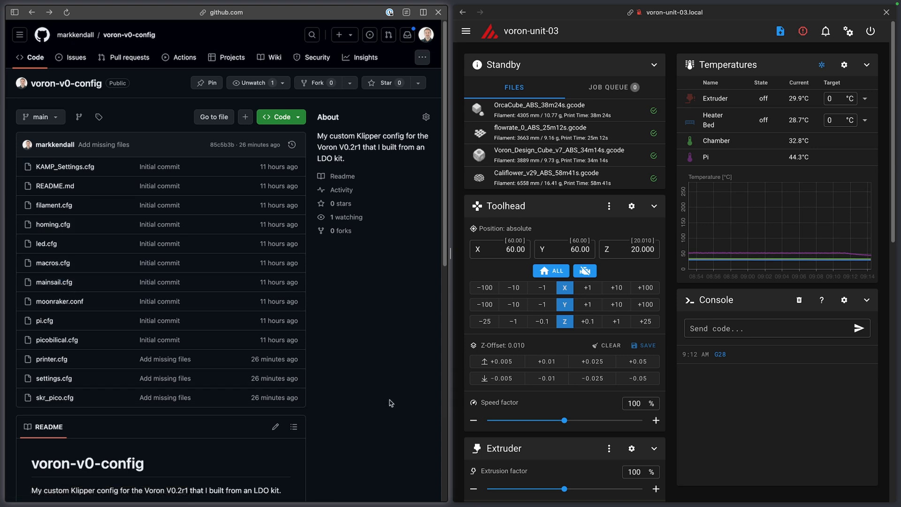